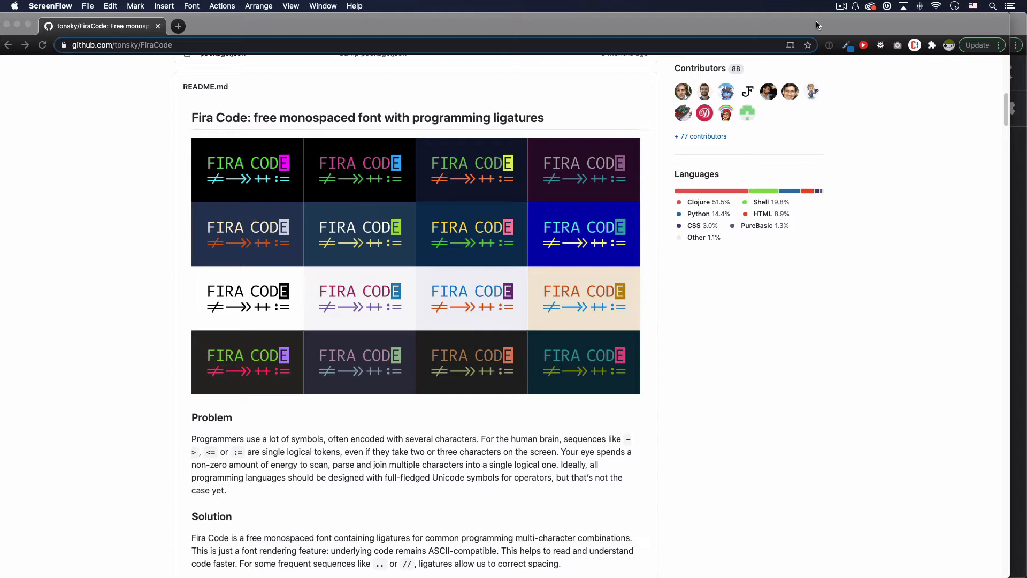
mouse_move(251, 178)
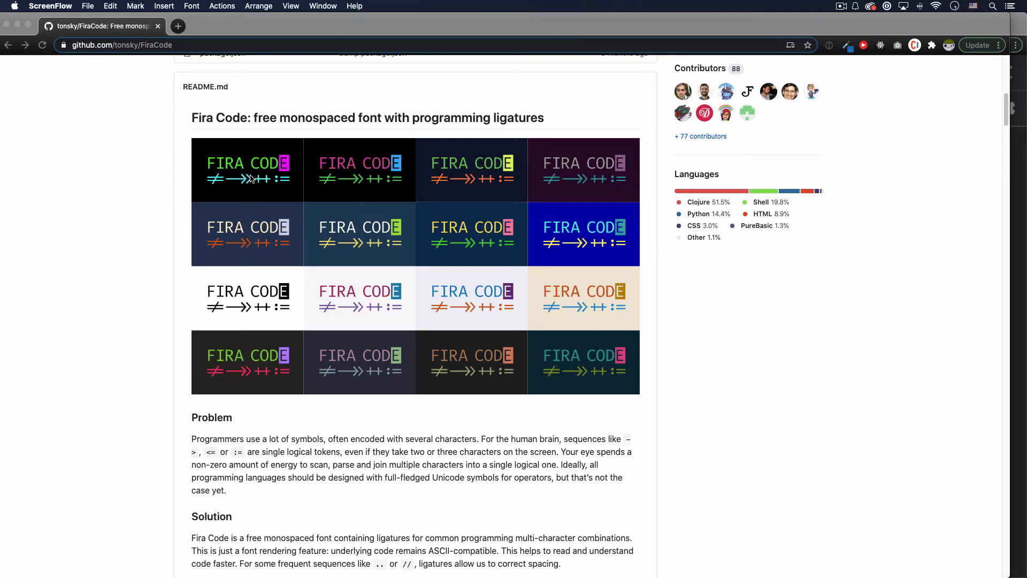
mouse_move(674, 246)
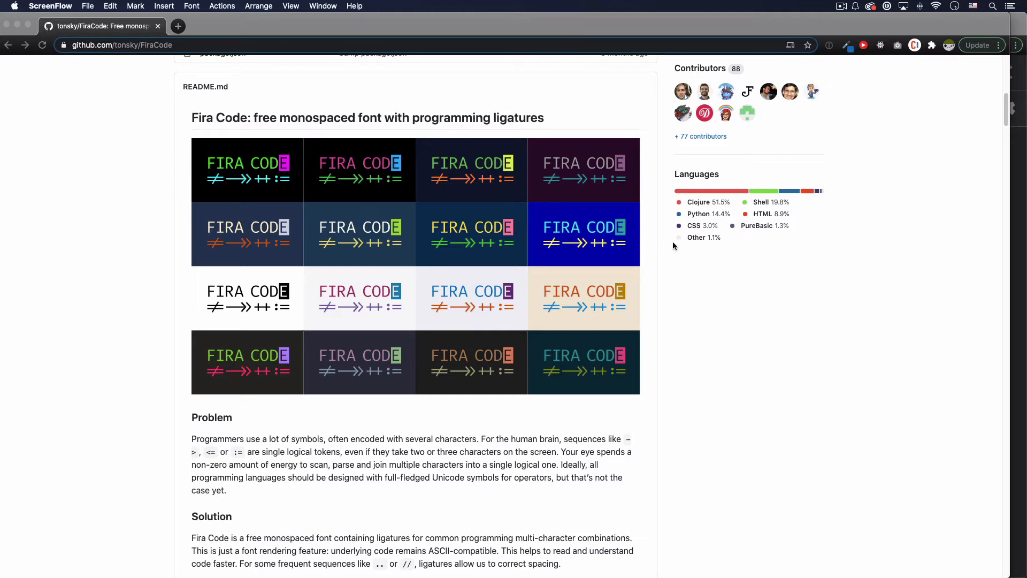
Scroll the FiraCode README past Download & Install to the 'What's in the box' ligatures table
scroll(down, 3)
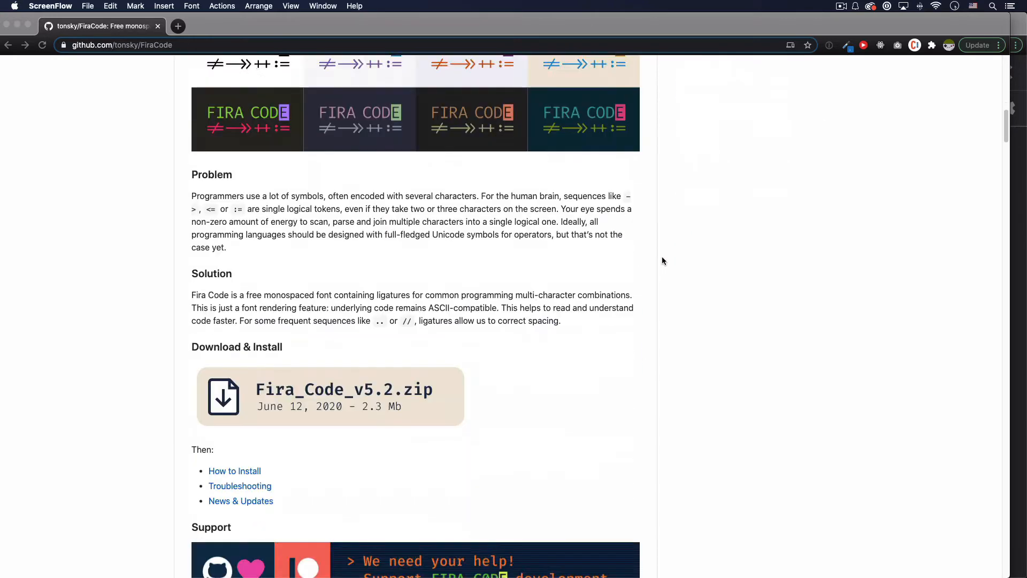
scroll(down, 3)
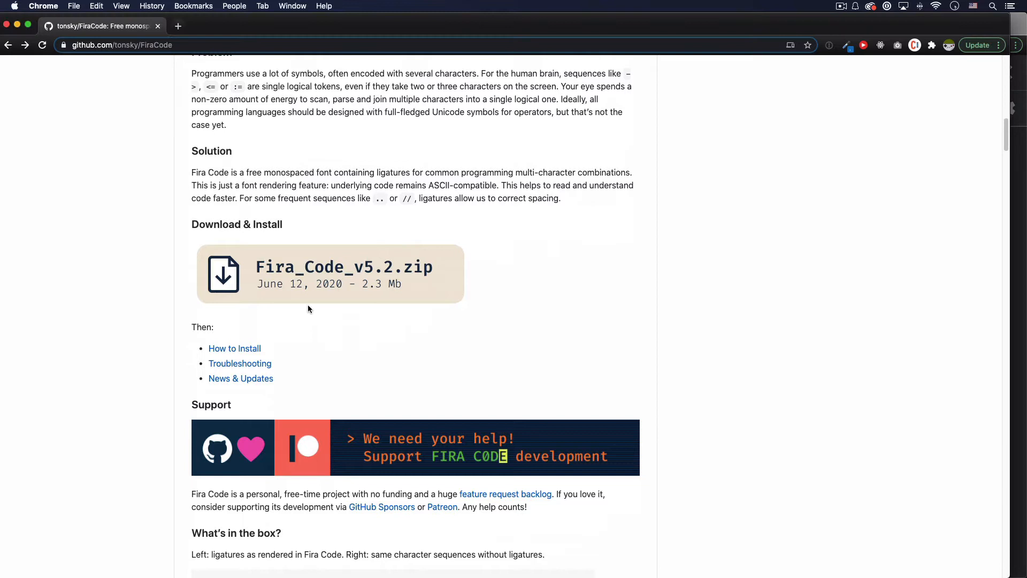
mouse_move(545, 280)
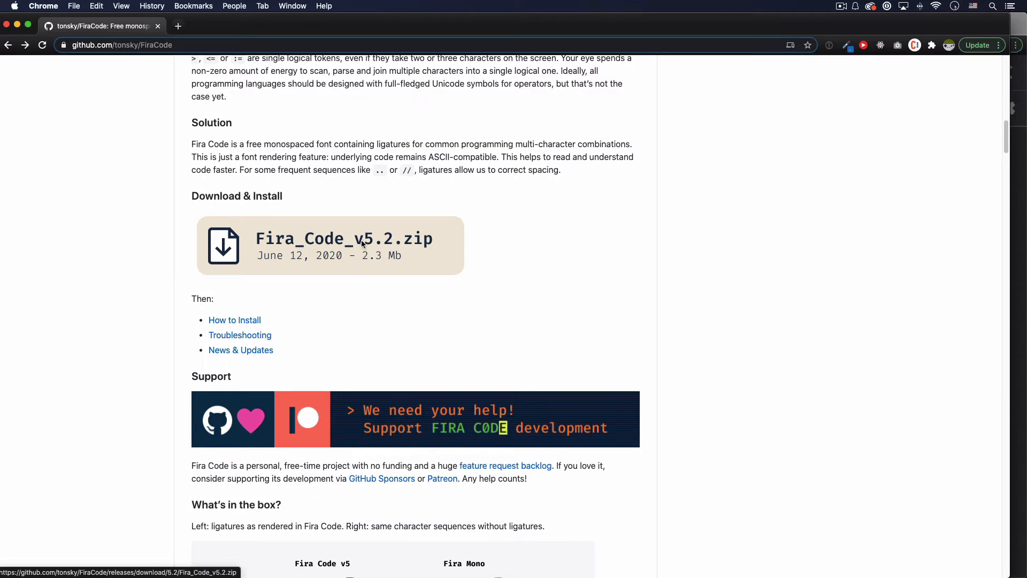
mouse_move(498, 282)
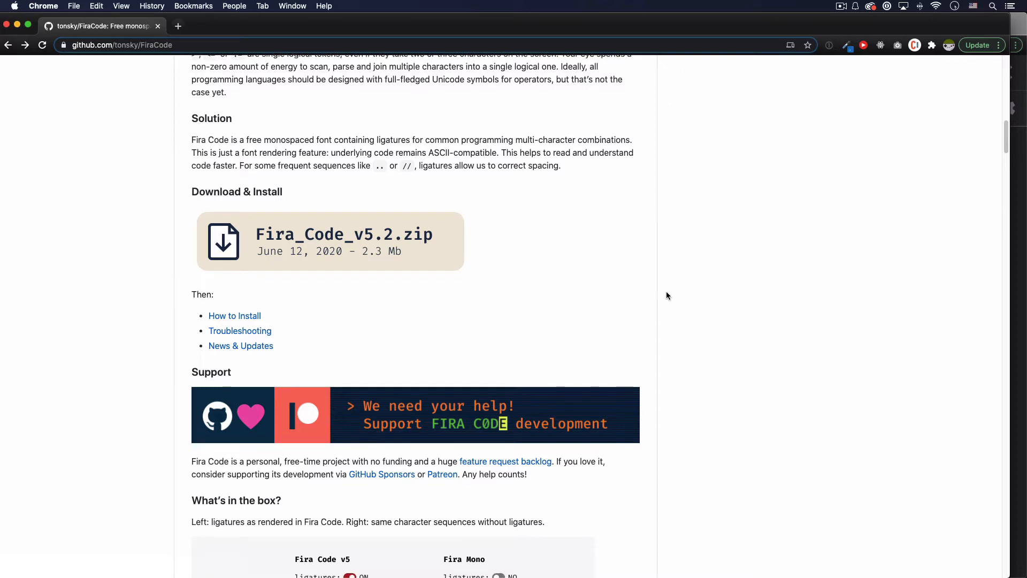
scroll(down, 3)
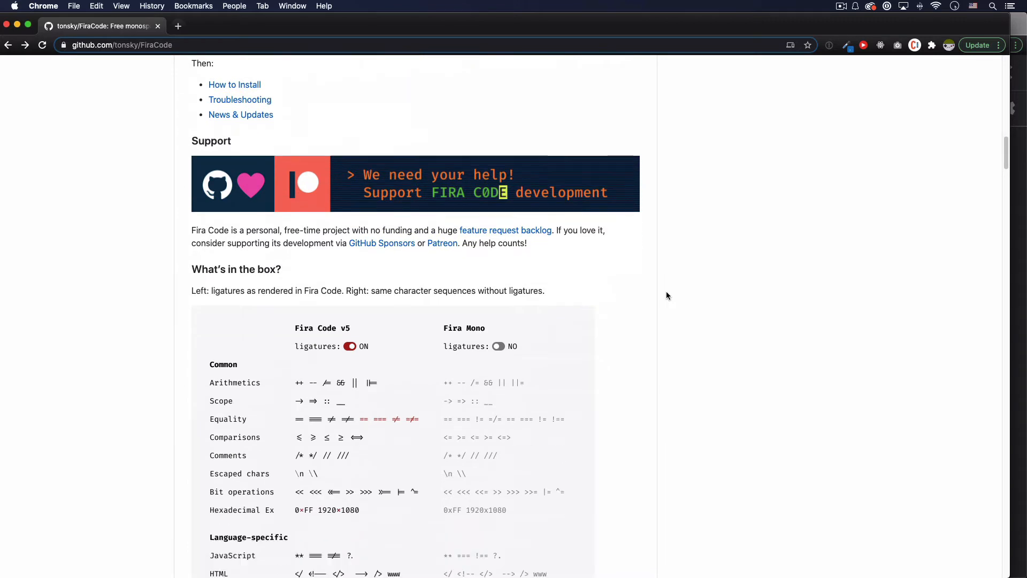
scroll(down, 3)
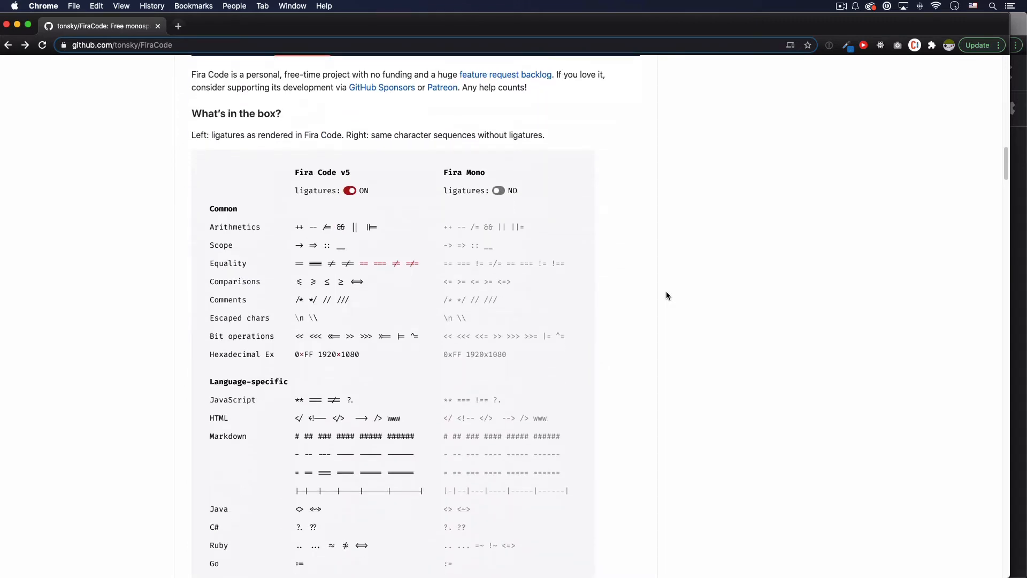
scroll(down, 3)
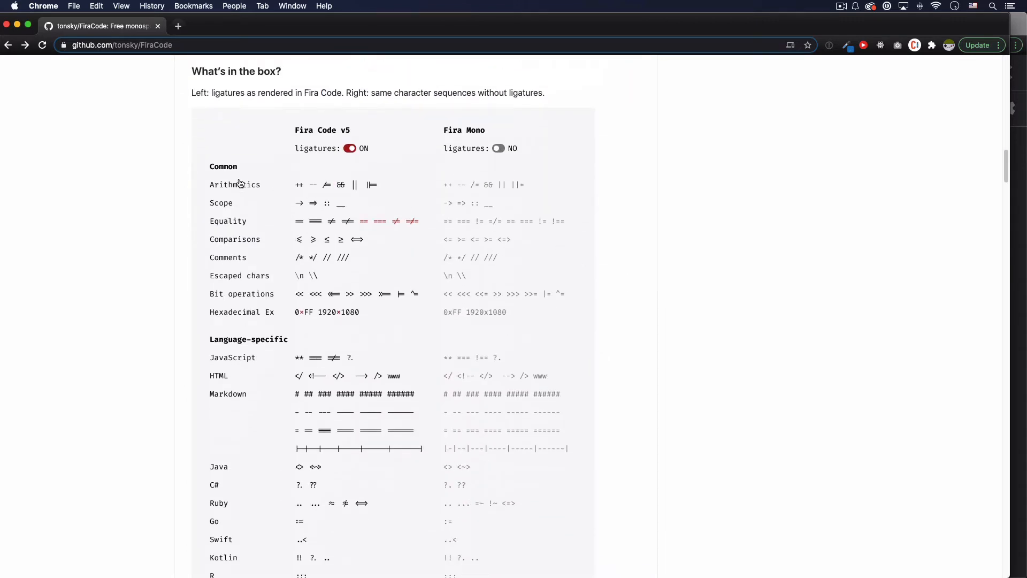
mouse_move(640, 292)
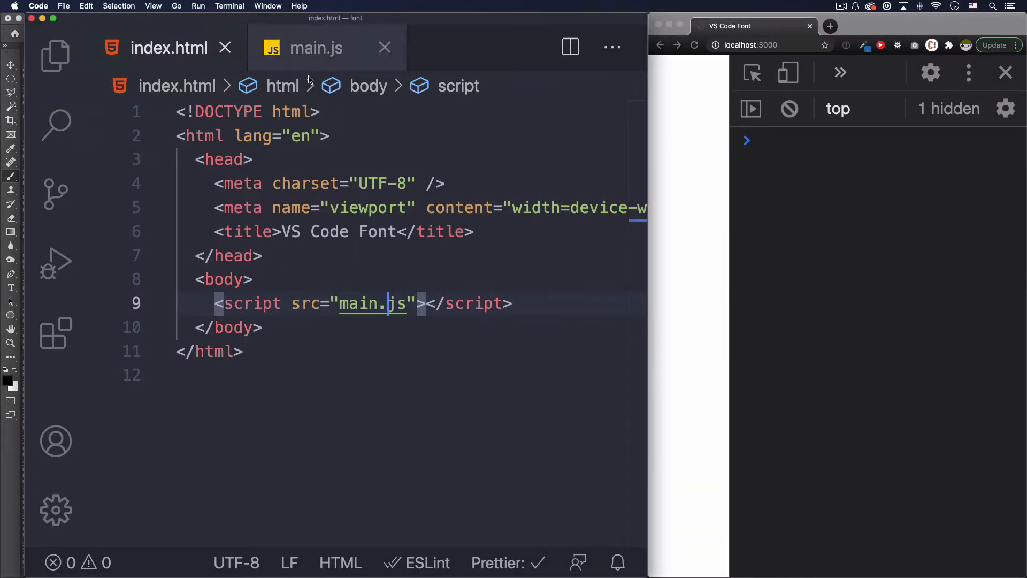
mouse_move(73, 23)
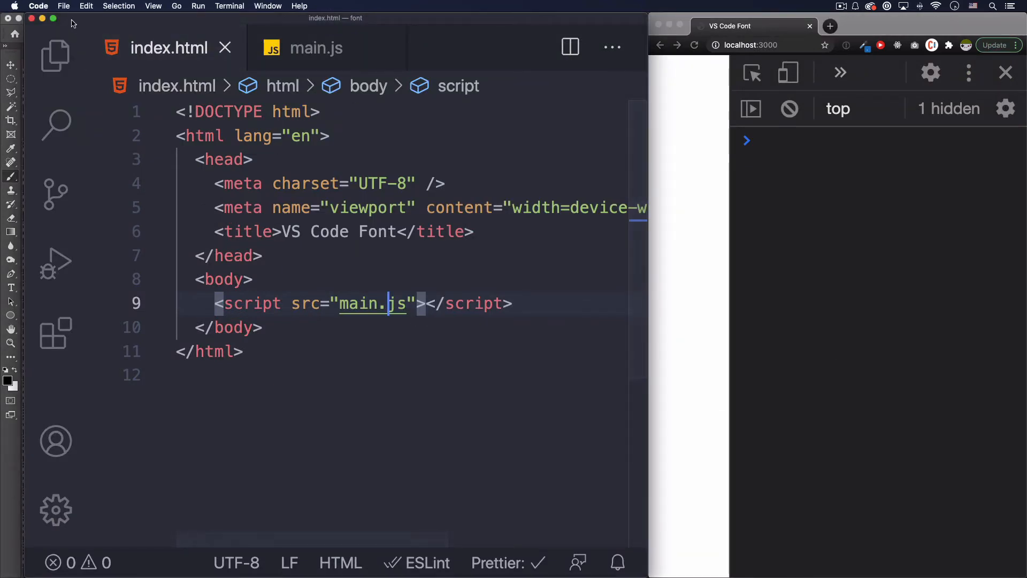
mouse_move(265, 264)
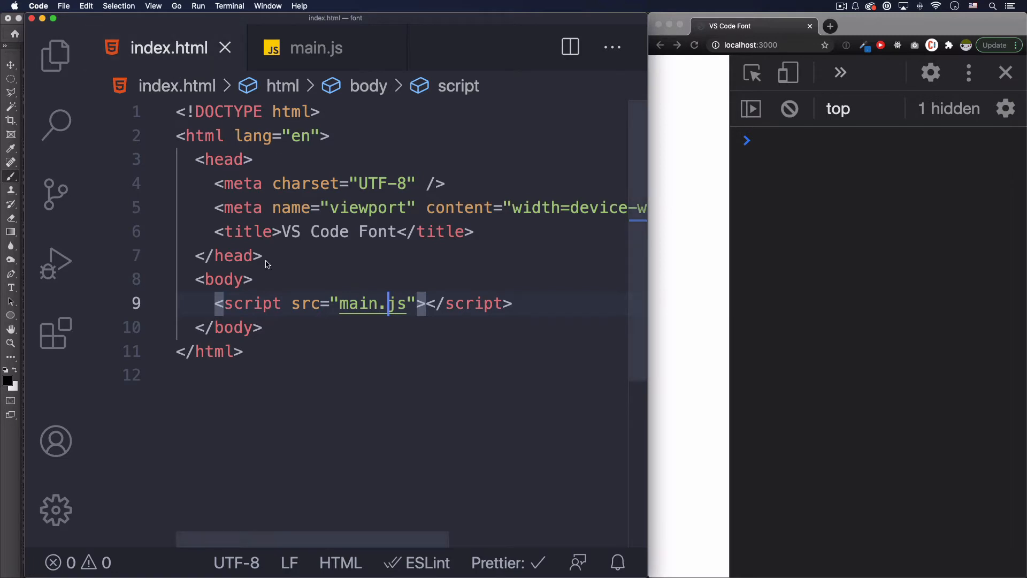
mouse_move(398, 313)
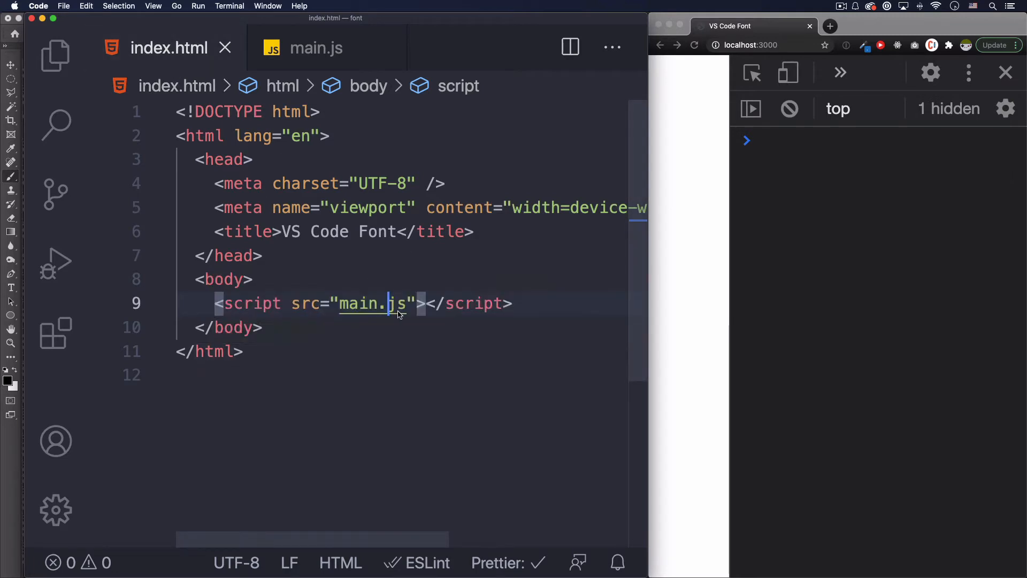
mouse_move(309, 48)
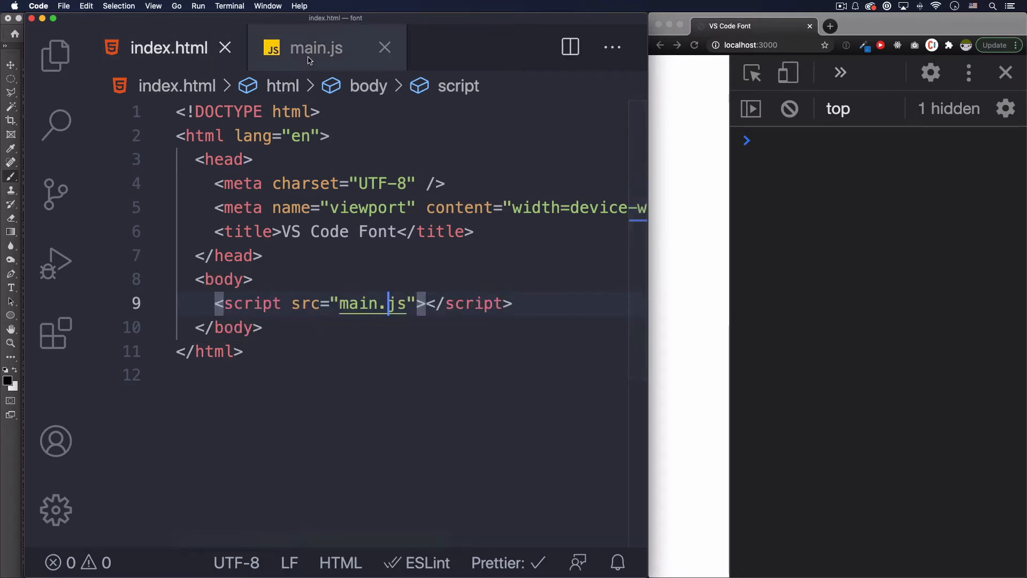
click(316, 47)
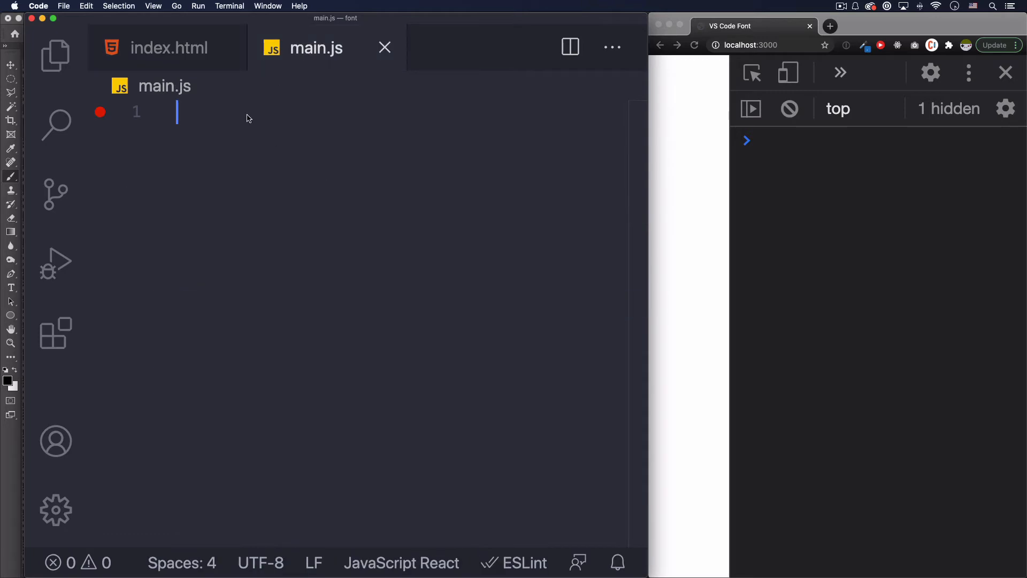
click(169, 47)
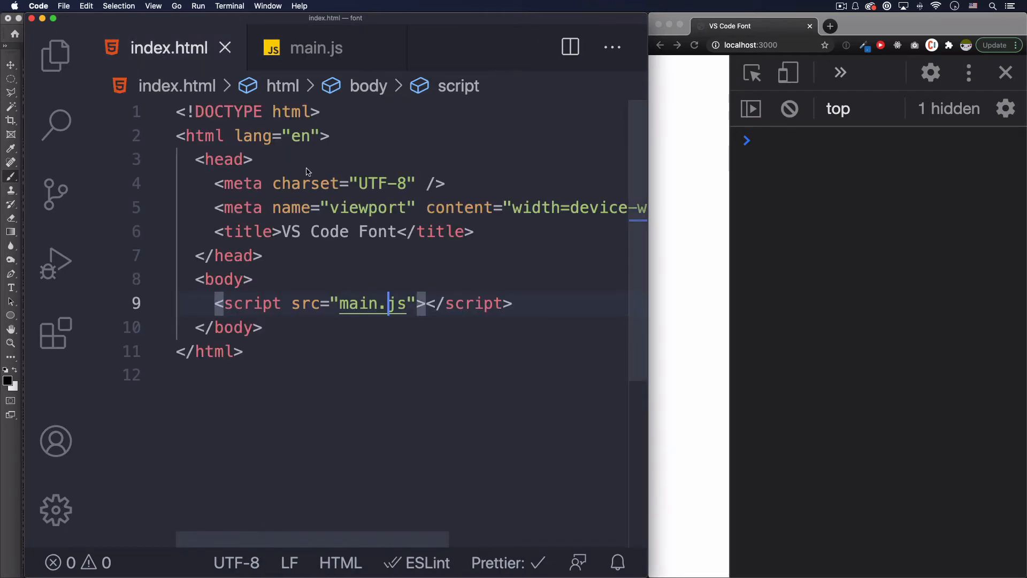
click(38, 5)
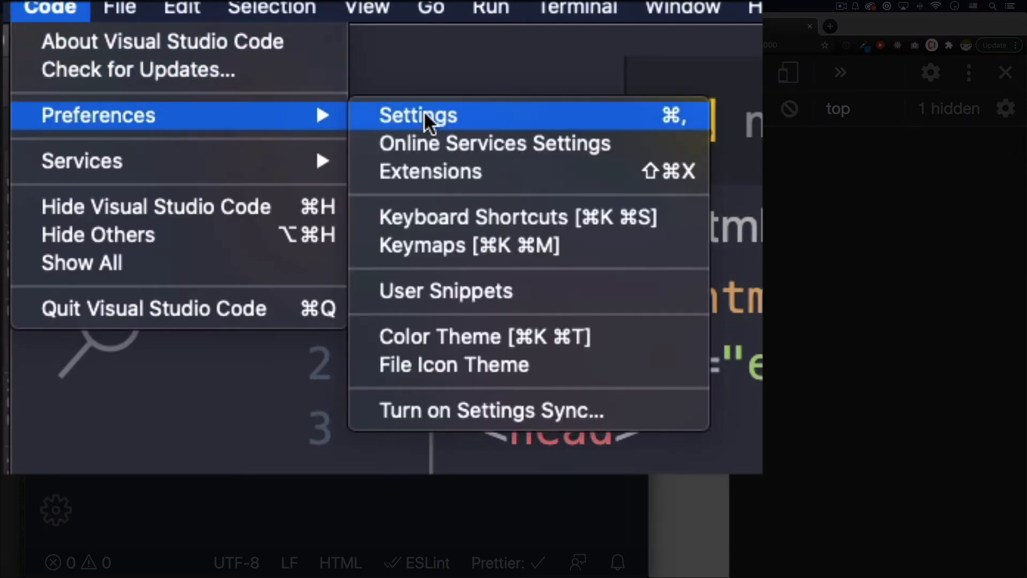
Open the Visual Studio Code Settings editor on the User tab
click(418, 115)
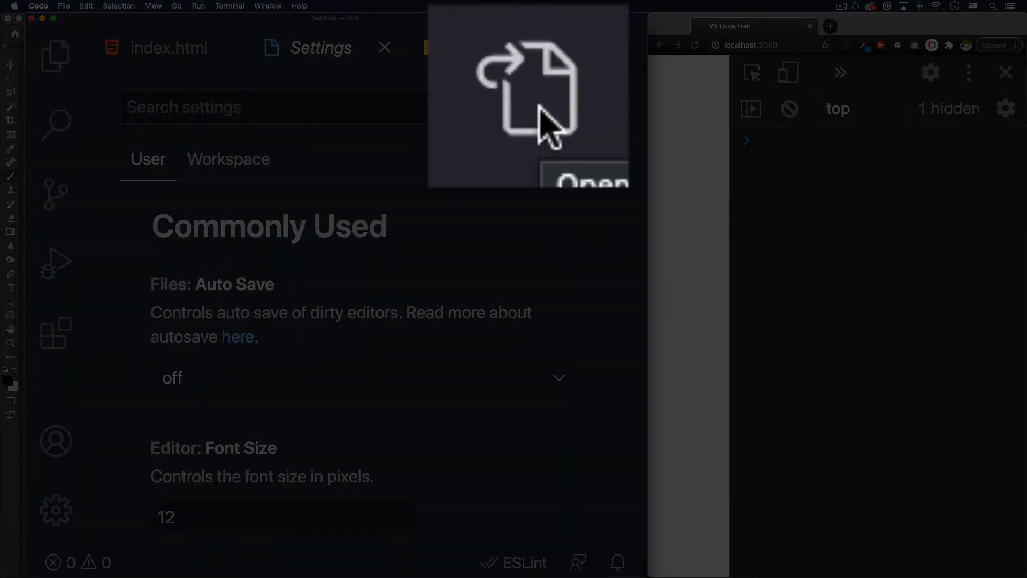
mouse_move(553, 109)
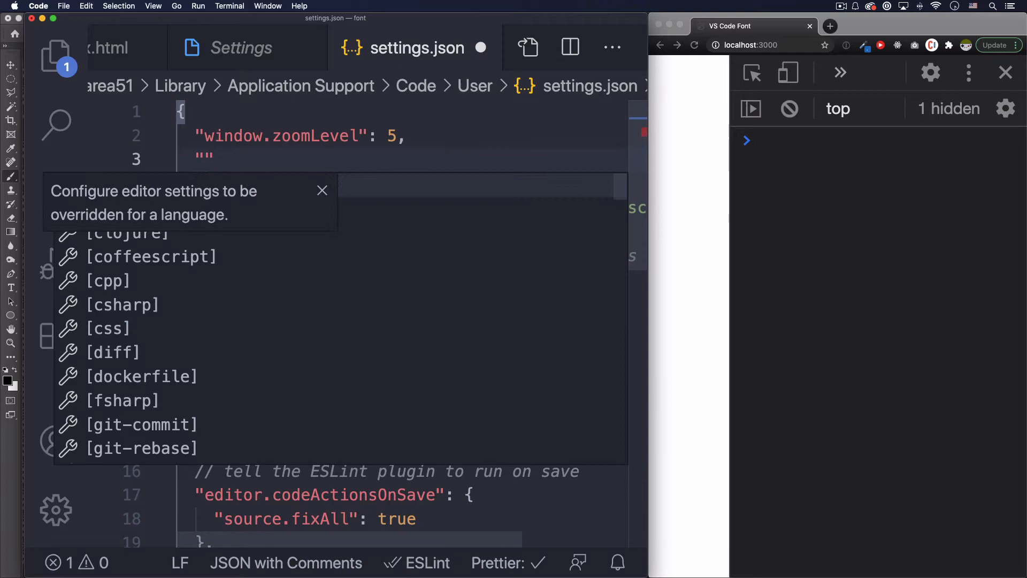
Add editor.fontFamily and replace its default font list with "Fira Code"
text(edi)
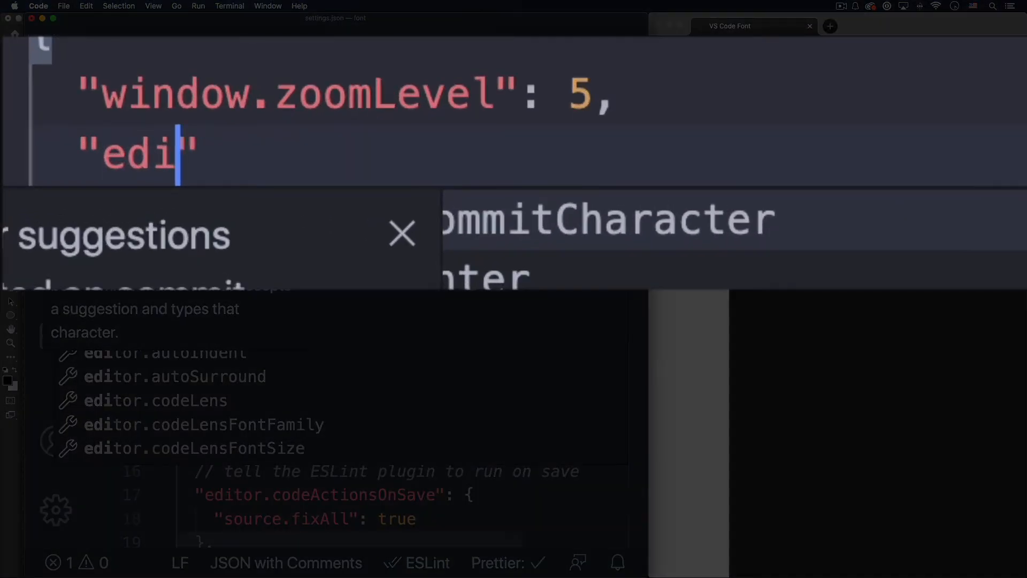
text(tor.)
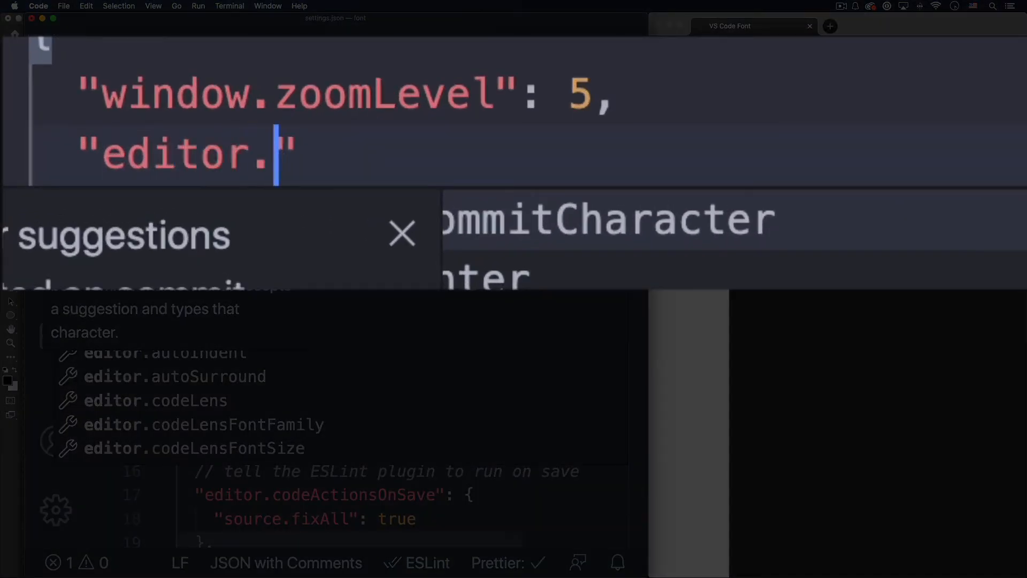
text(font)
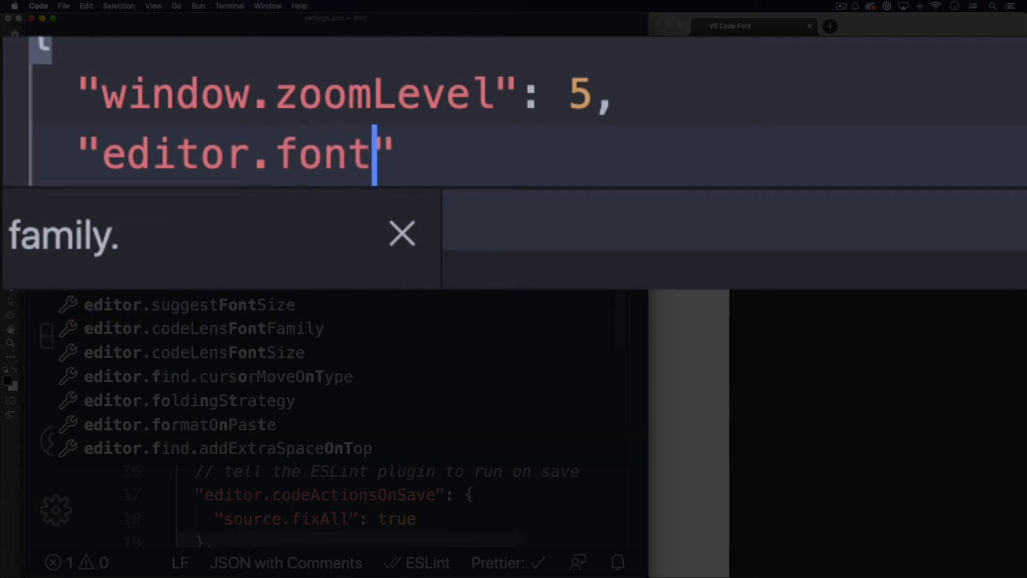
text(Family)
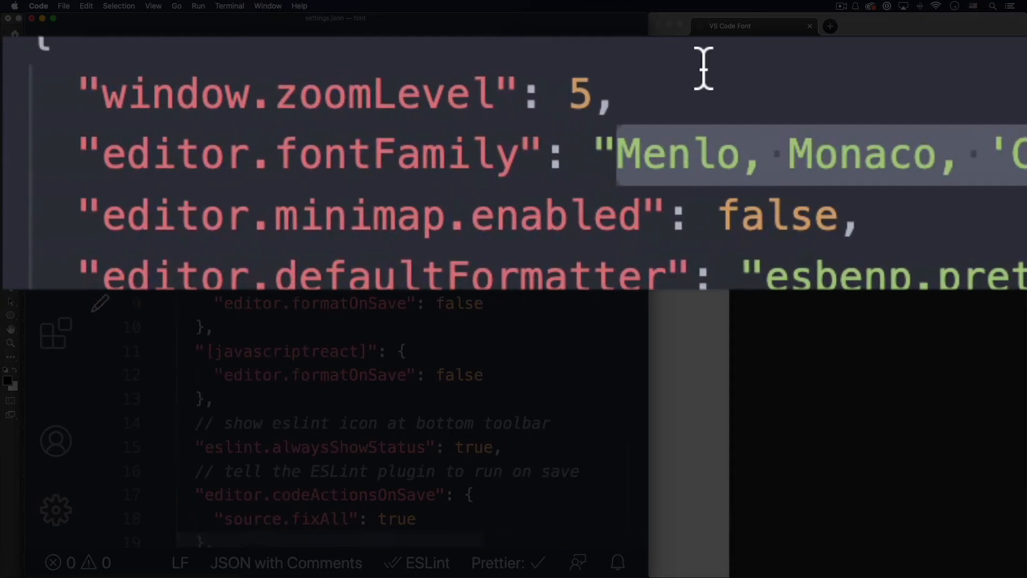
click(629, 154)
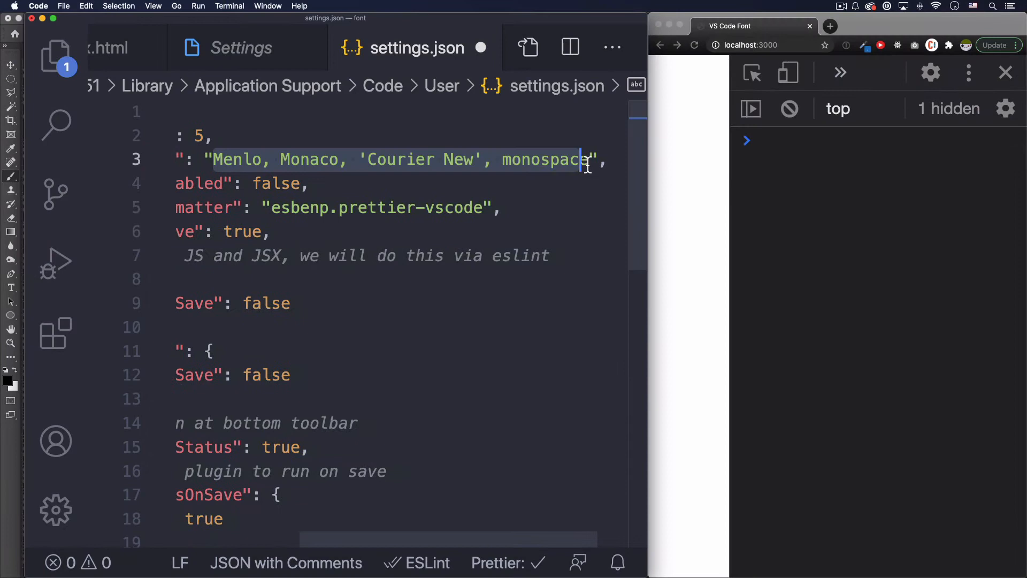
key(Backspace)
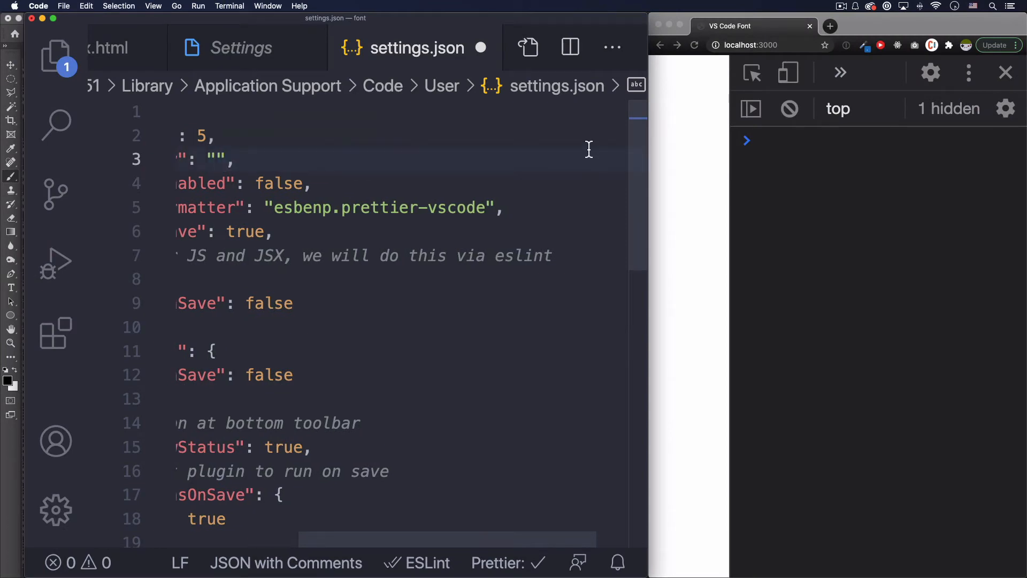
scroll(left, 3)
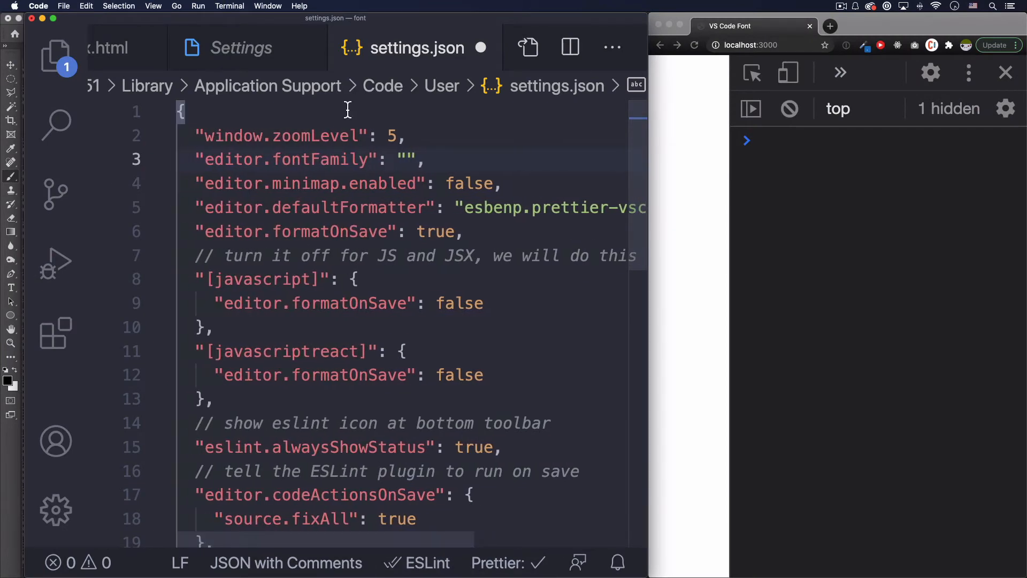
text(F)
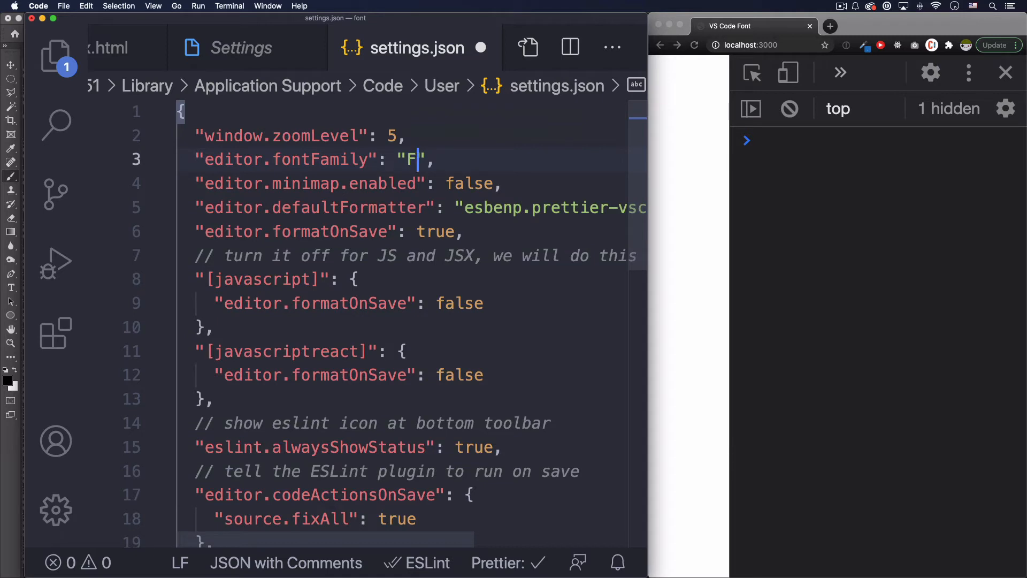
text(ira)
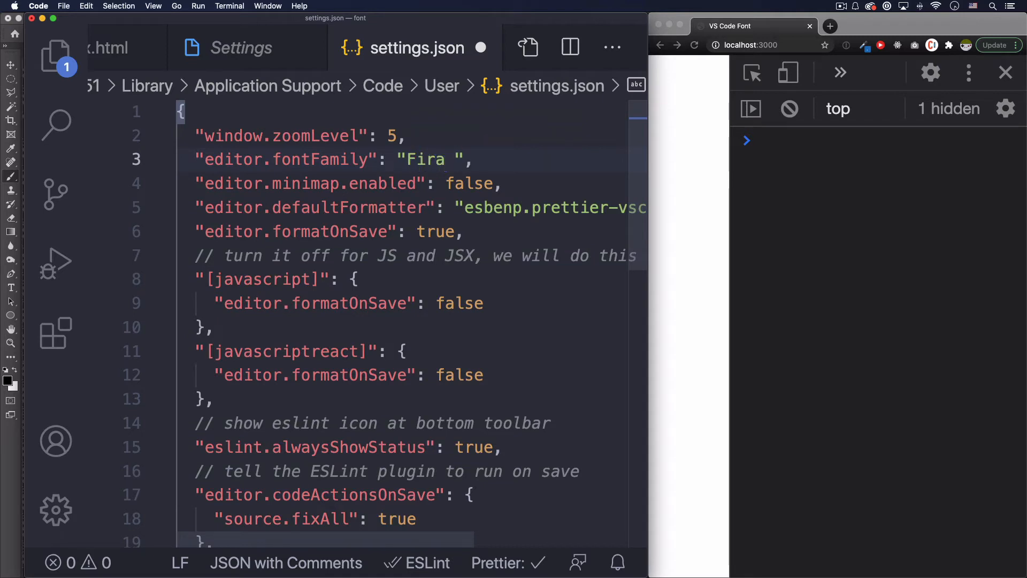
text(Code)
text("editor)
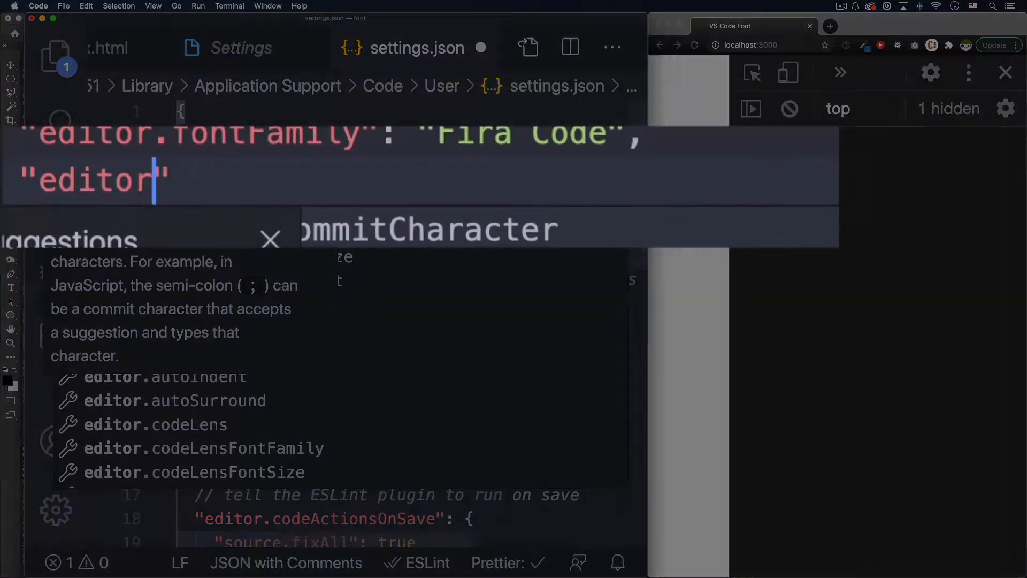
Set editor.fontLigatures to true, then close settings.json
text(.)
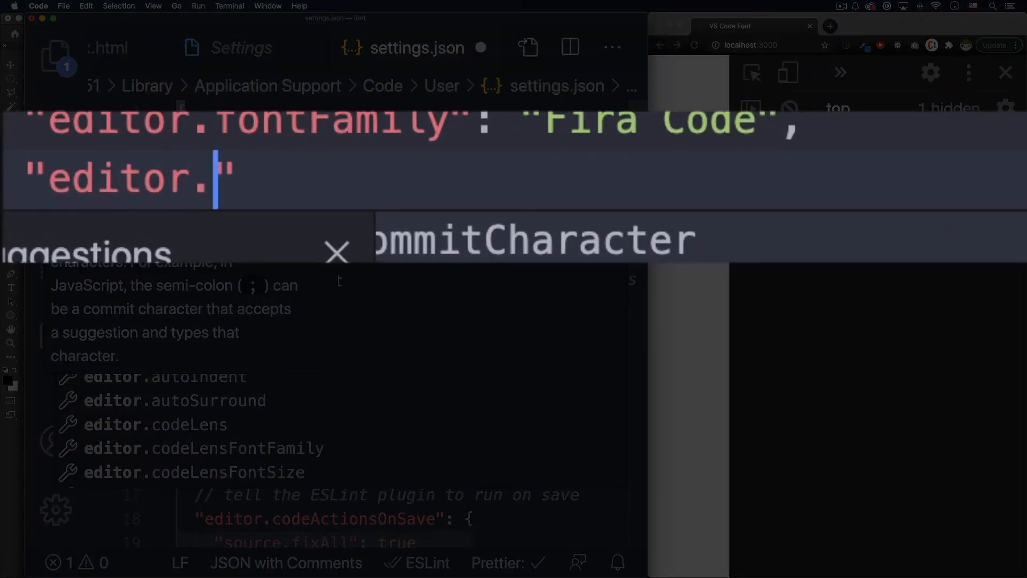
text(fontLigatures)
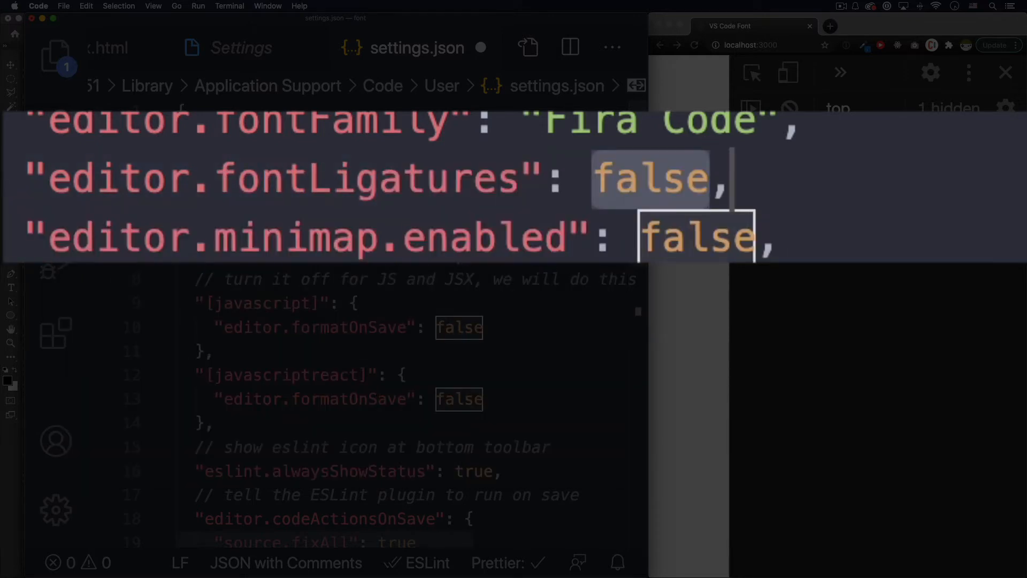
mouse_move(536, 222)
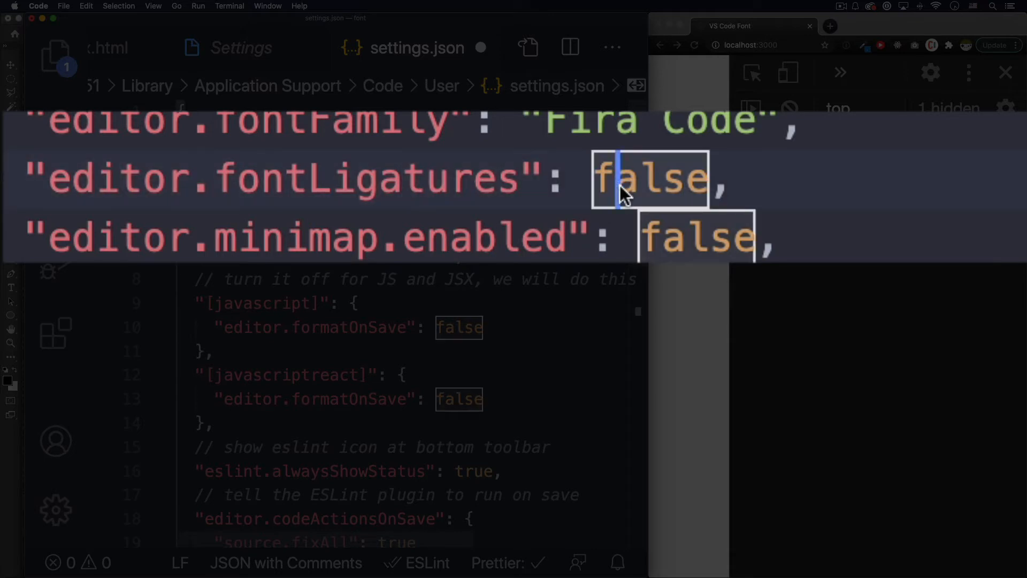
mouse_move(583, 187)
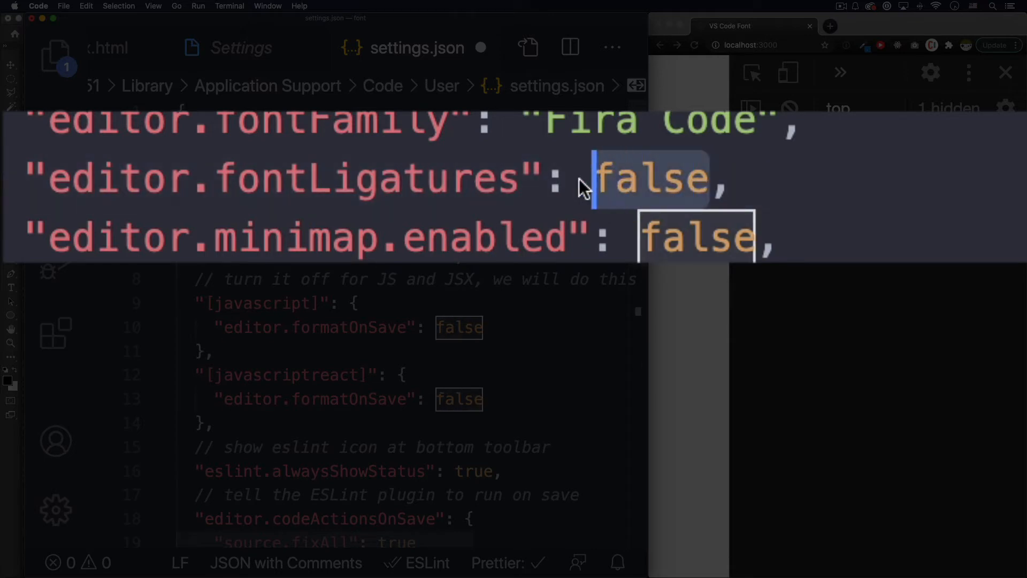
text(true)
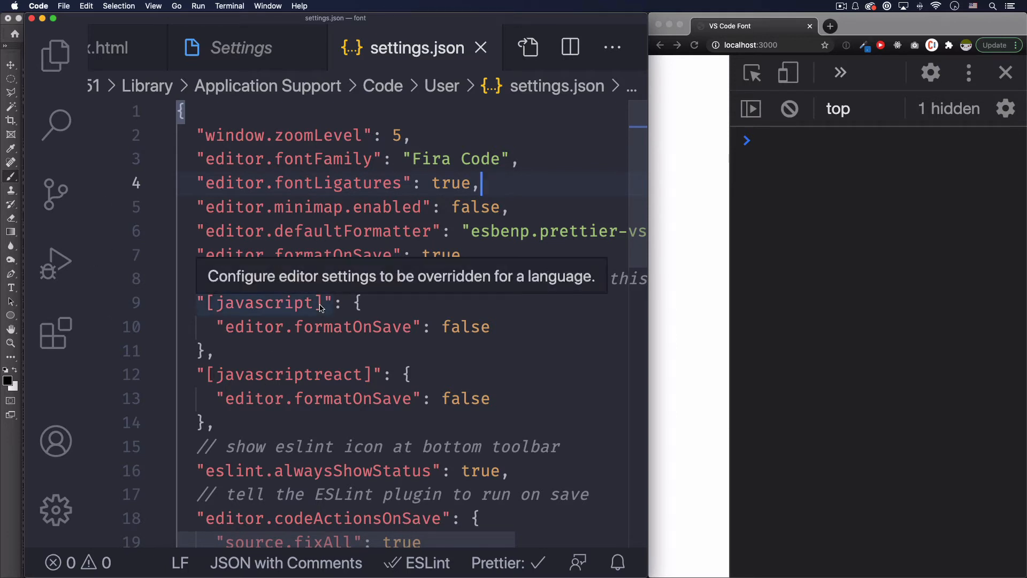
click(517, 158)
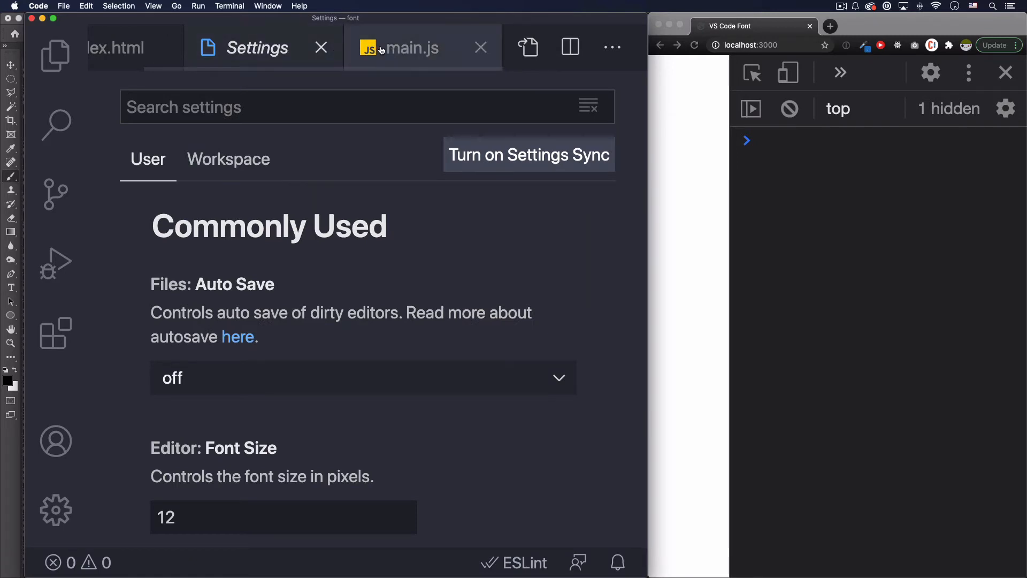
Switch to main.js and type the header const ageVerification = (age) =>
click(320, 47)
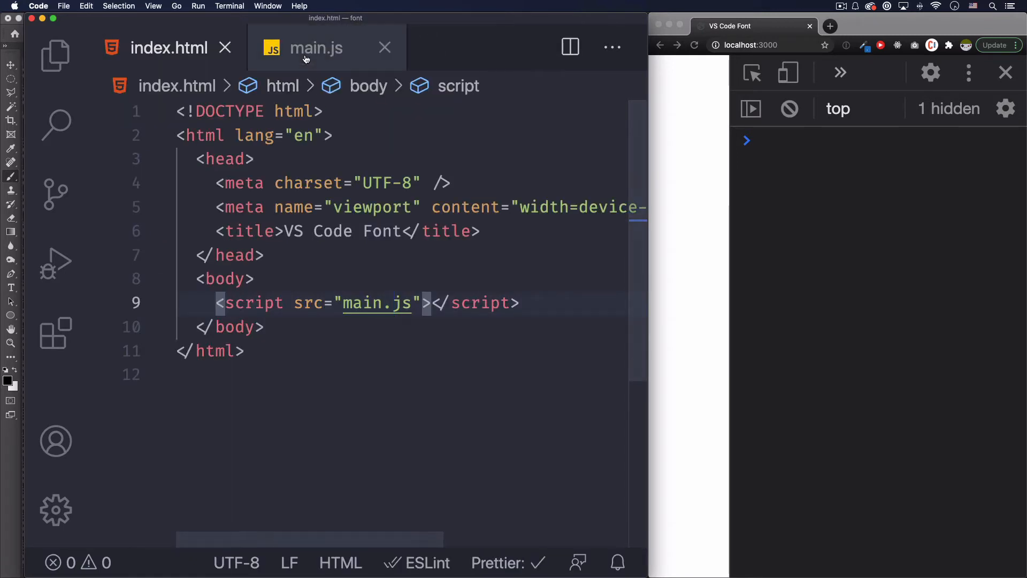
click(316, 47)
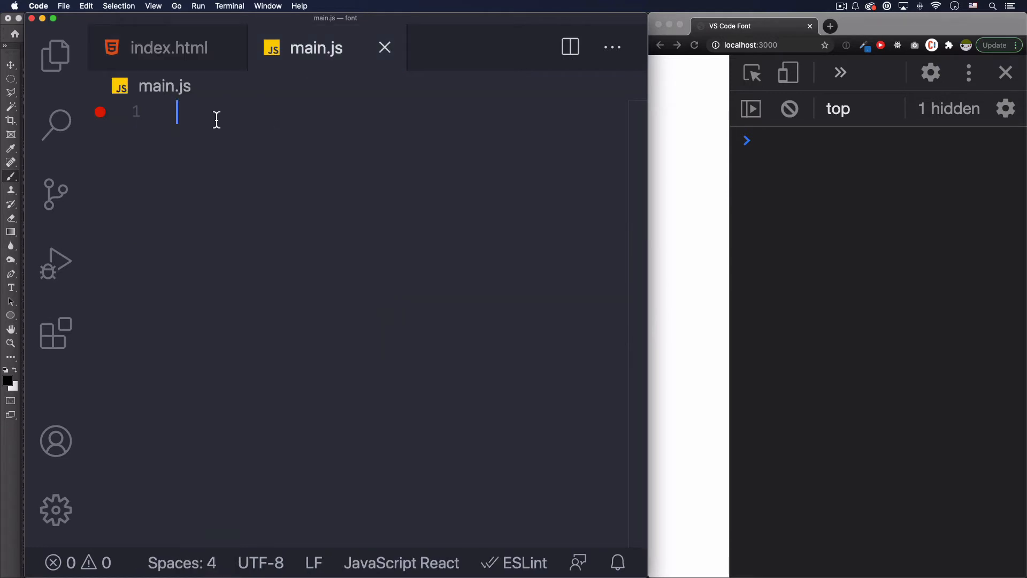
mouse_move(216, 119)
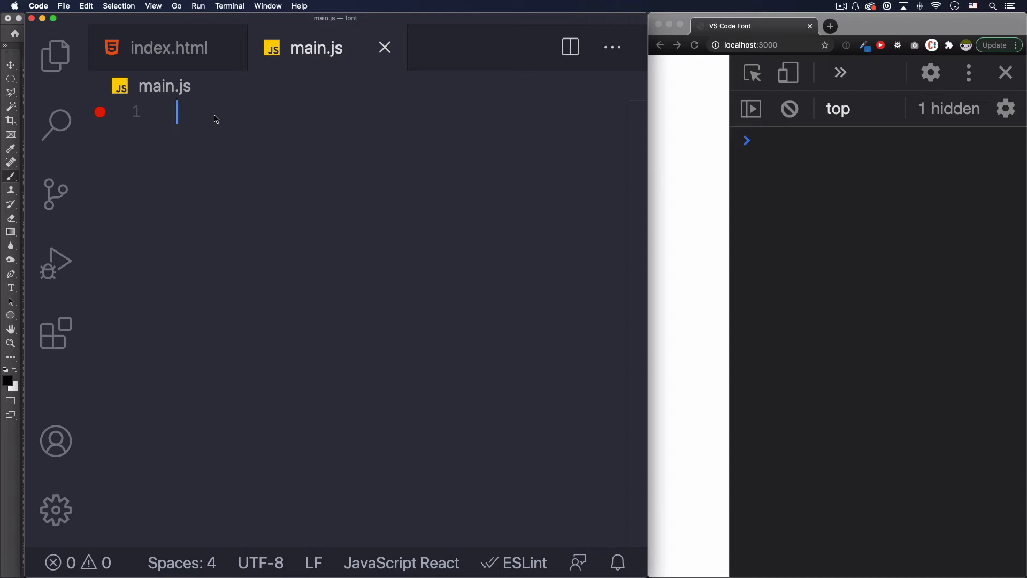
text(const)
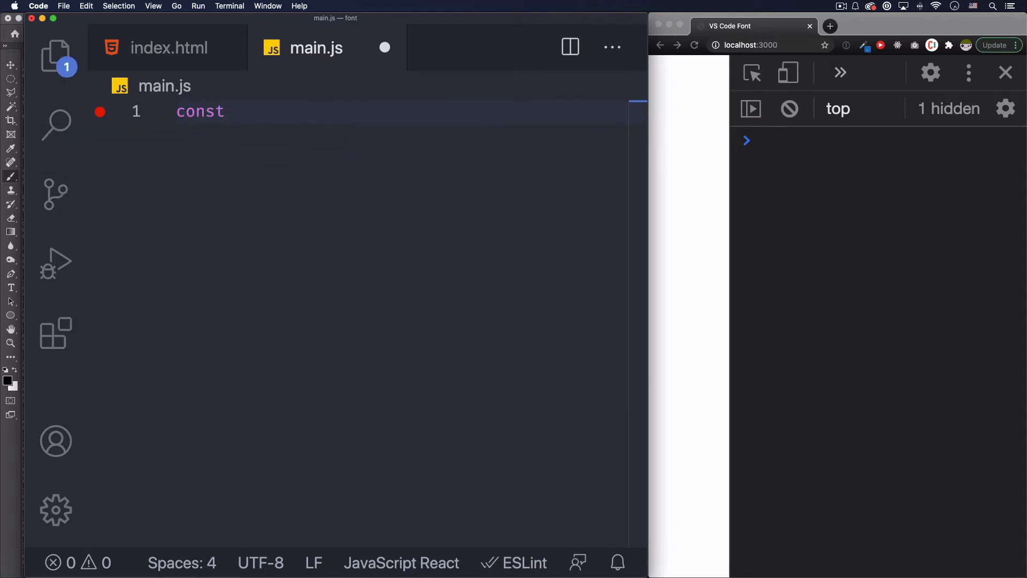
text(ag)
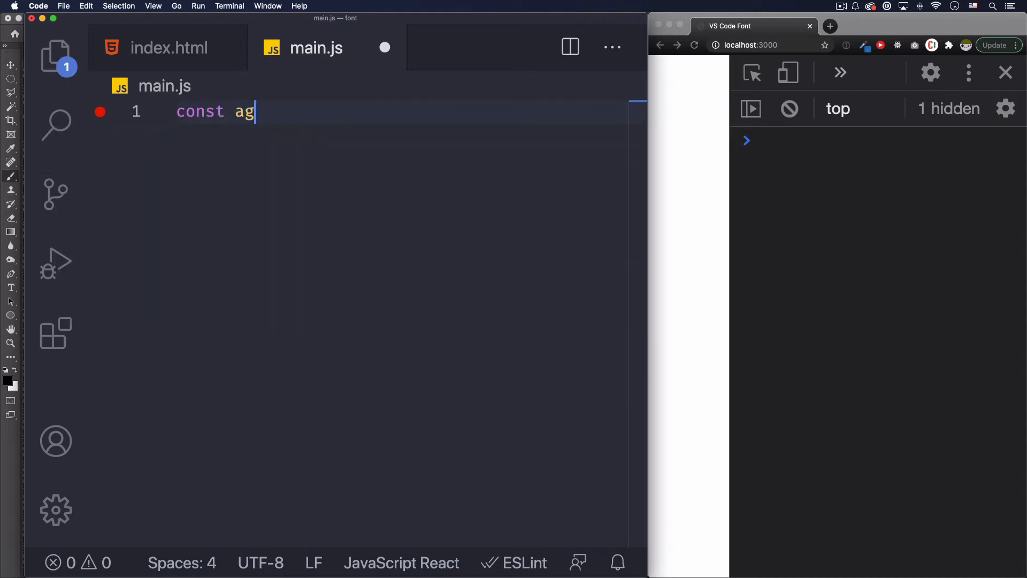
text(eVeri)
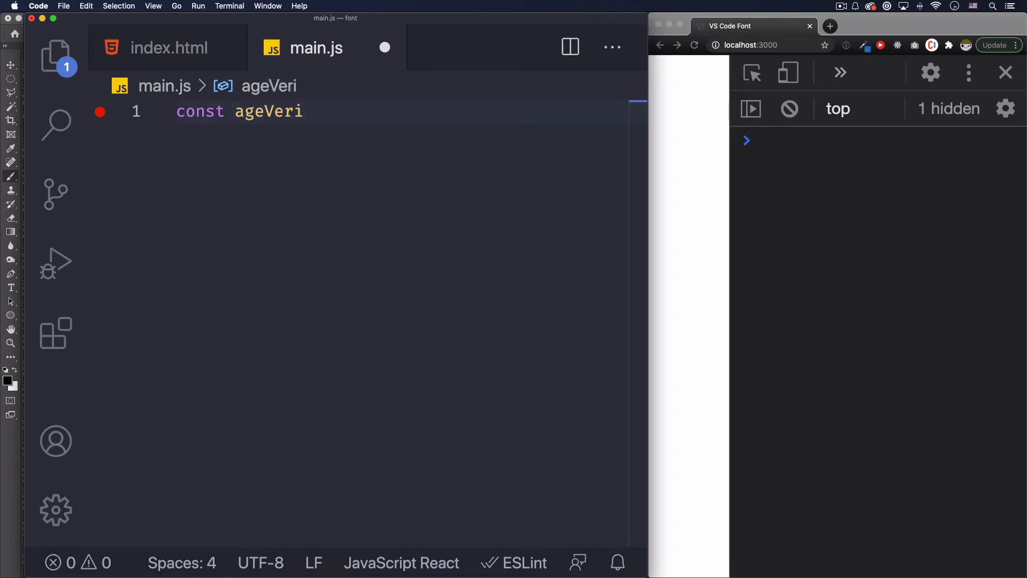
text(ficatio)
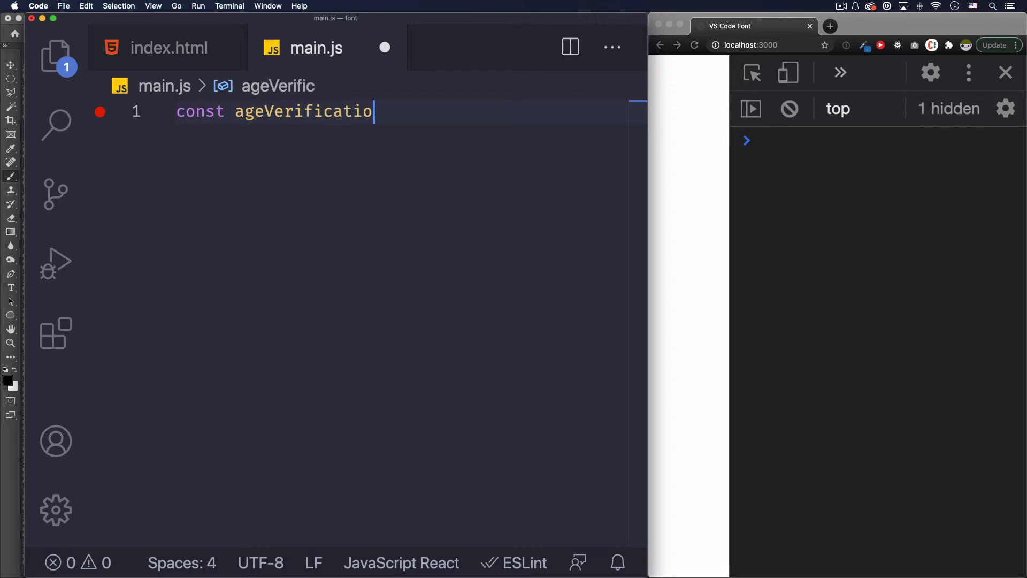
text(n =)
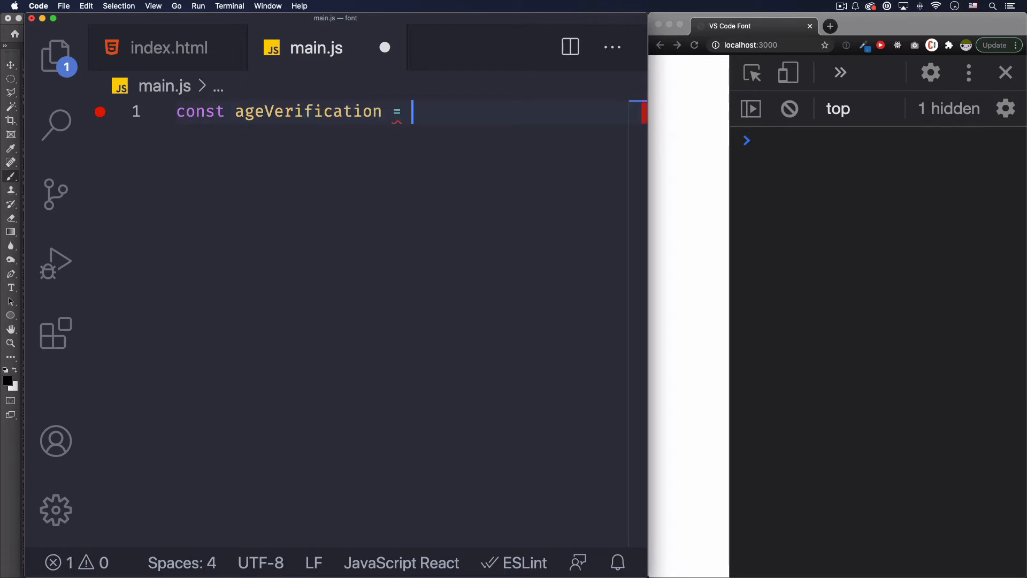
text(())
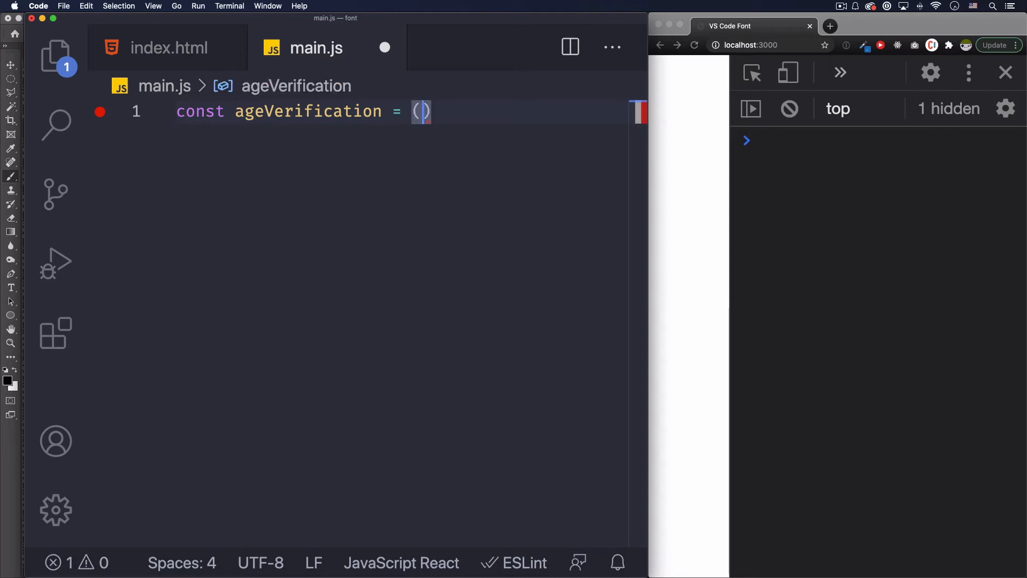
text(age)
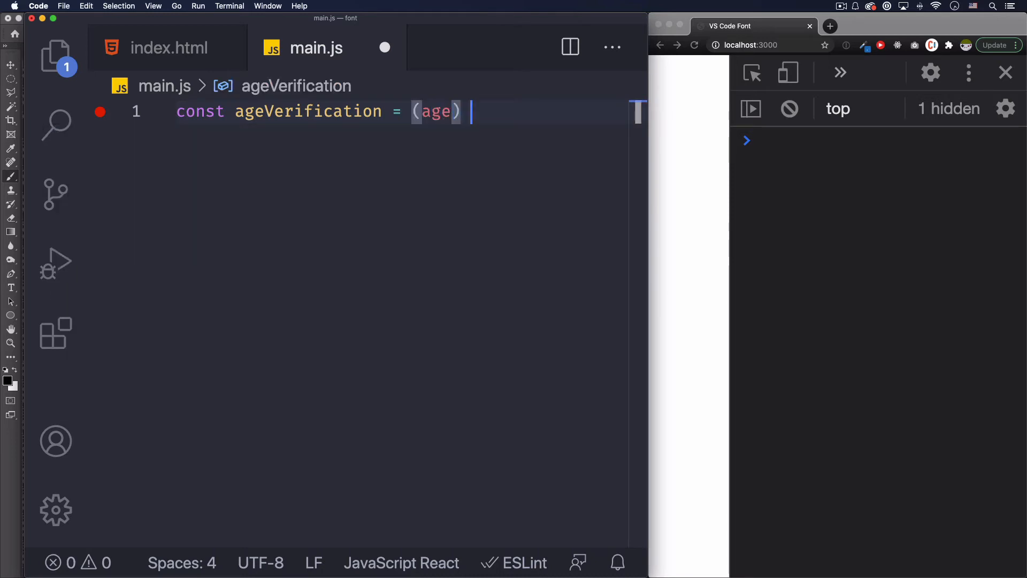
text(=>)
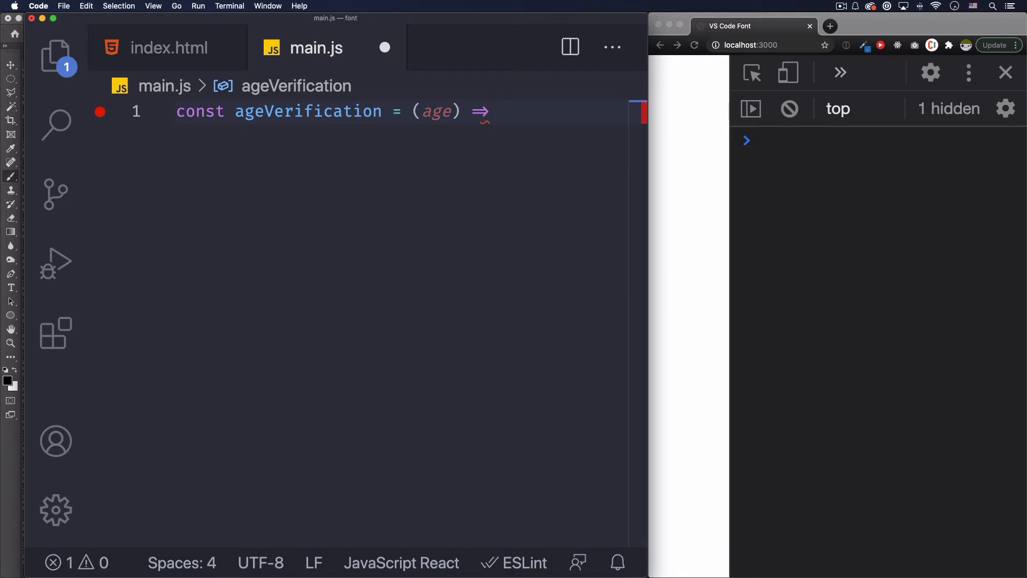
Open the function body with an if (age >= 18) condition
text({)
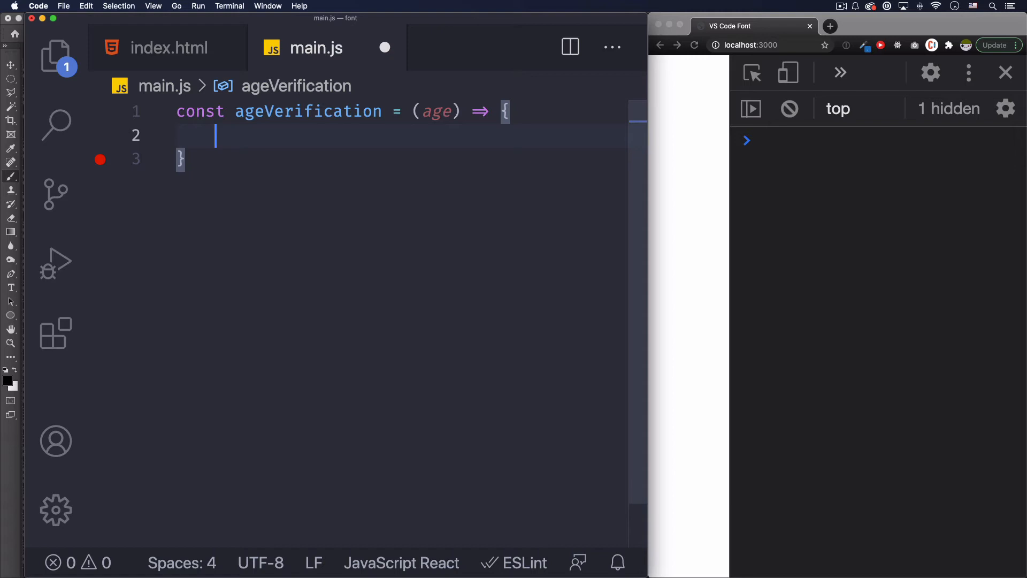
text(if()
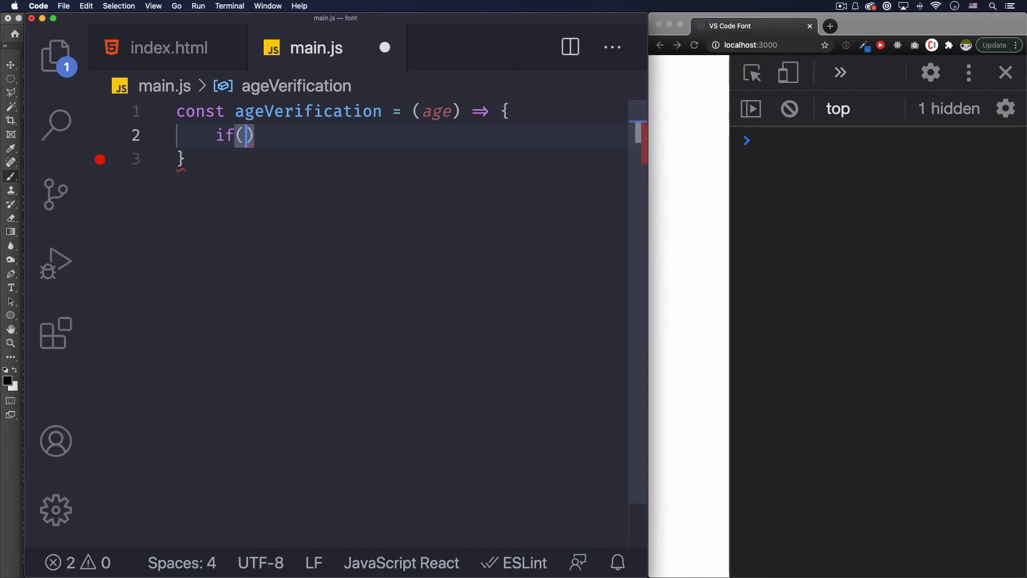
text(age)
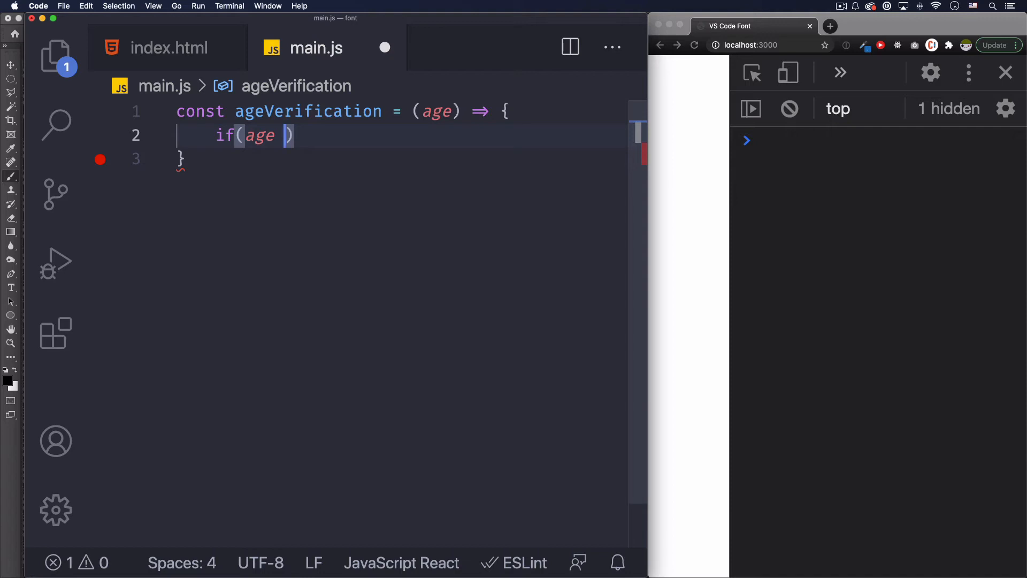
text(>)
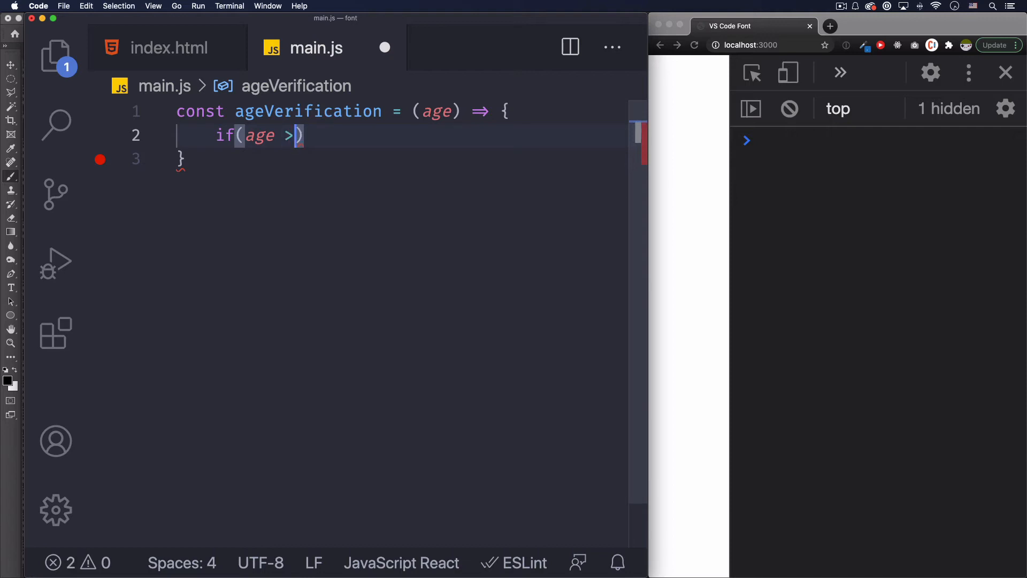
text(= 1*)
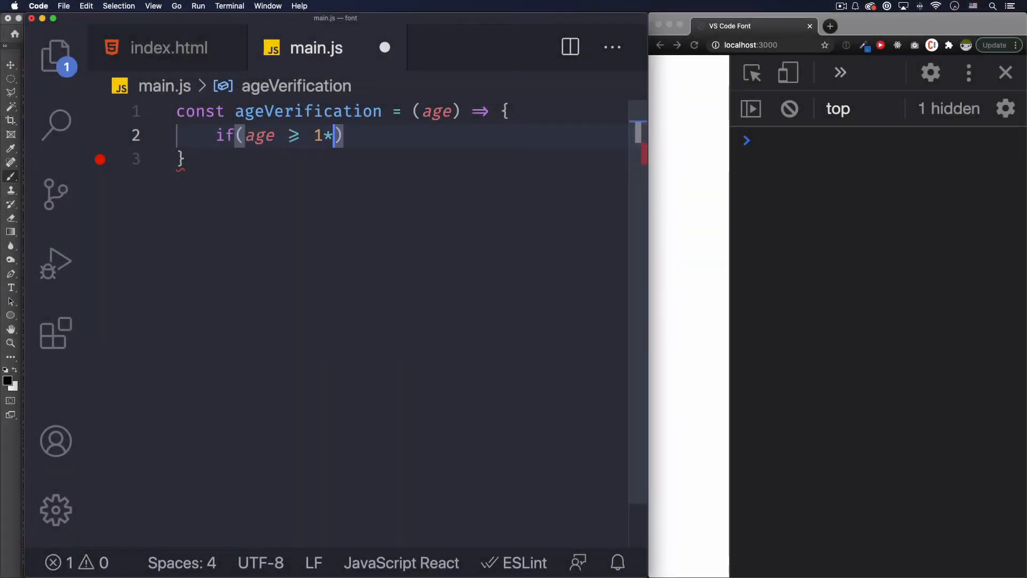
key(Backspace)
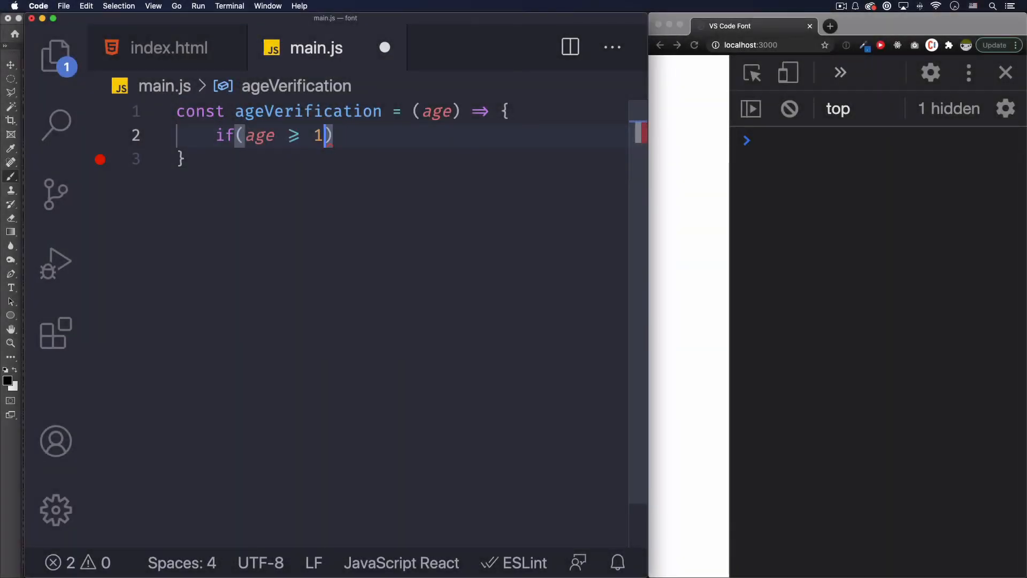
text(8)
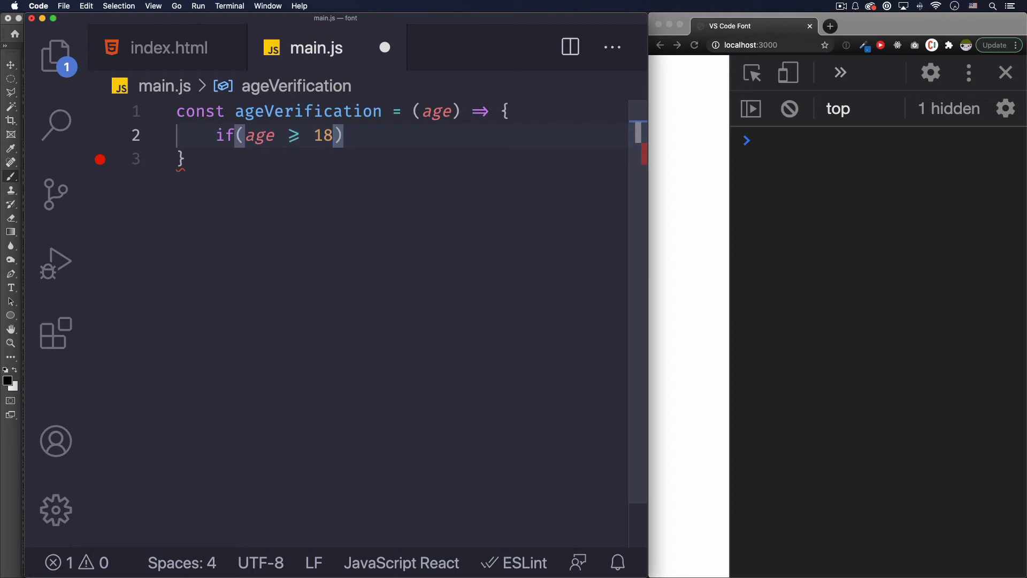
Log a 'Sorry! Your age ... ${age} years old.' message in the if branch
text(console.log()
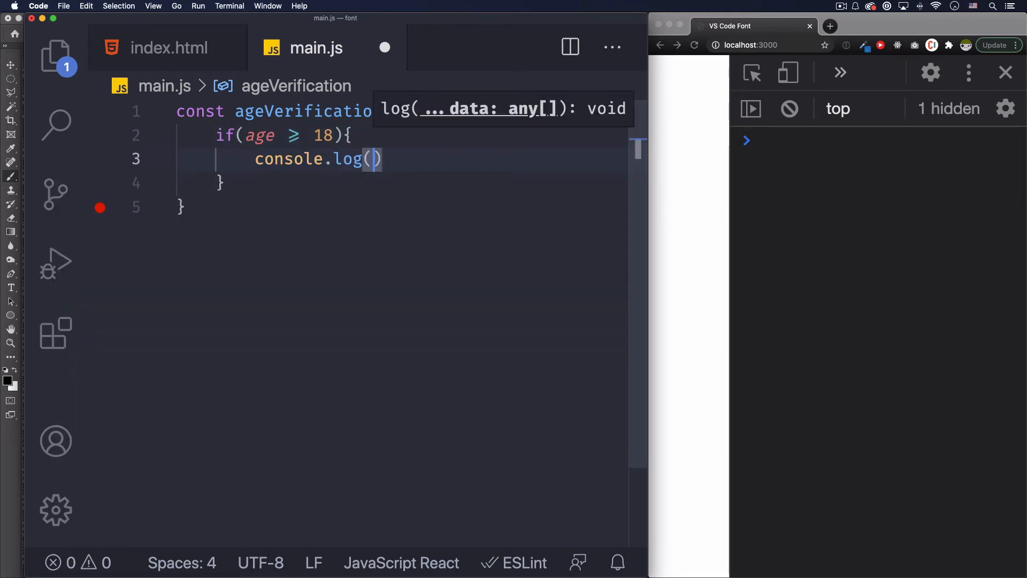
text(S)
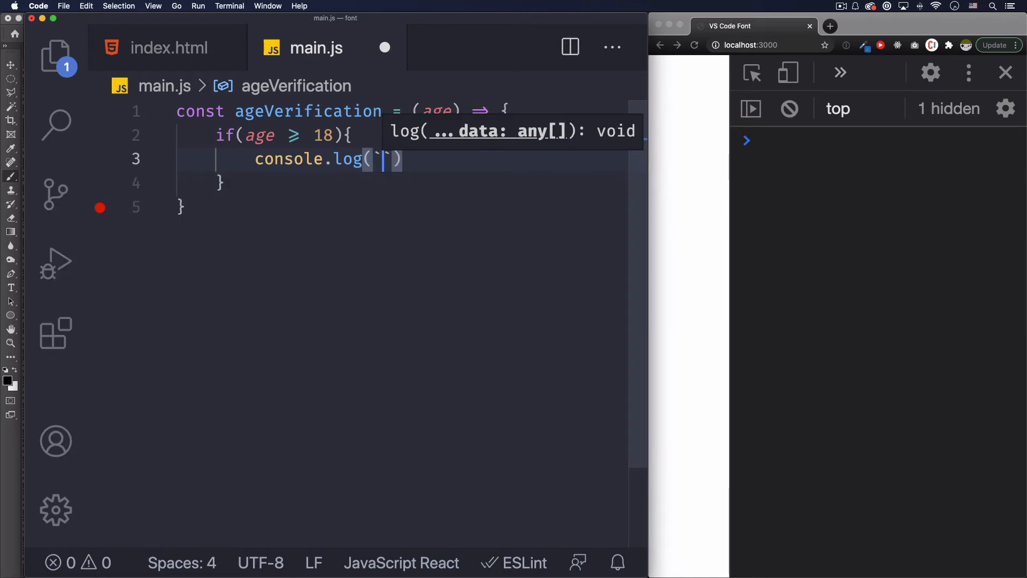
text(Sorry)
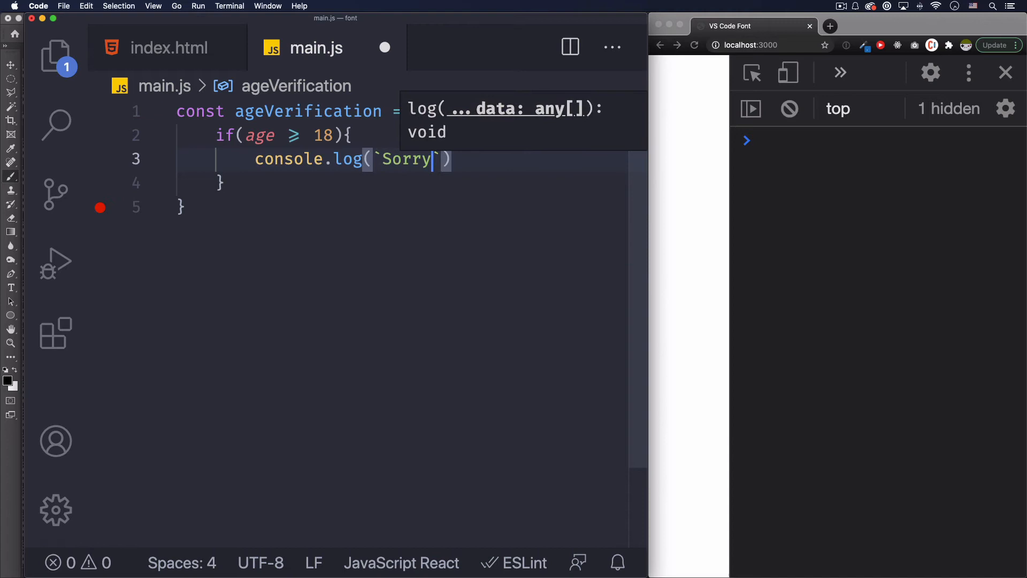
text(! Your)
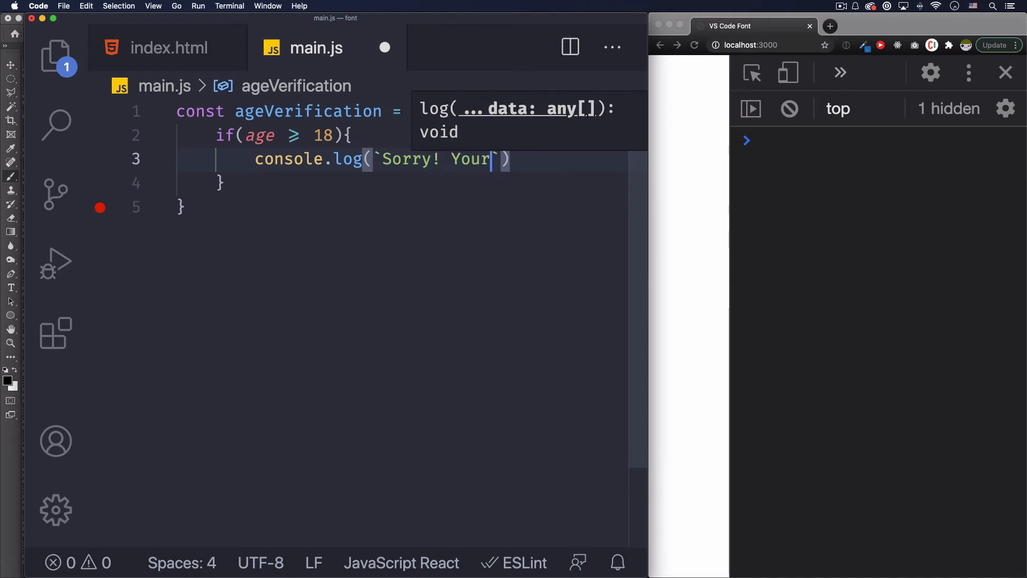
text(age)
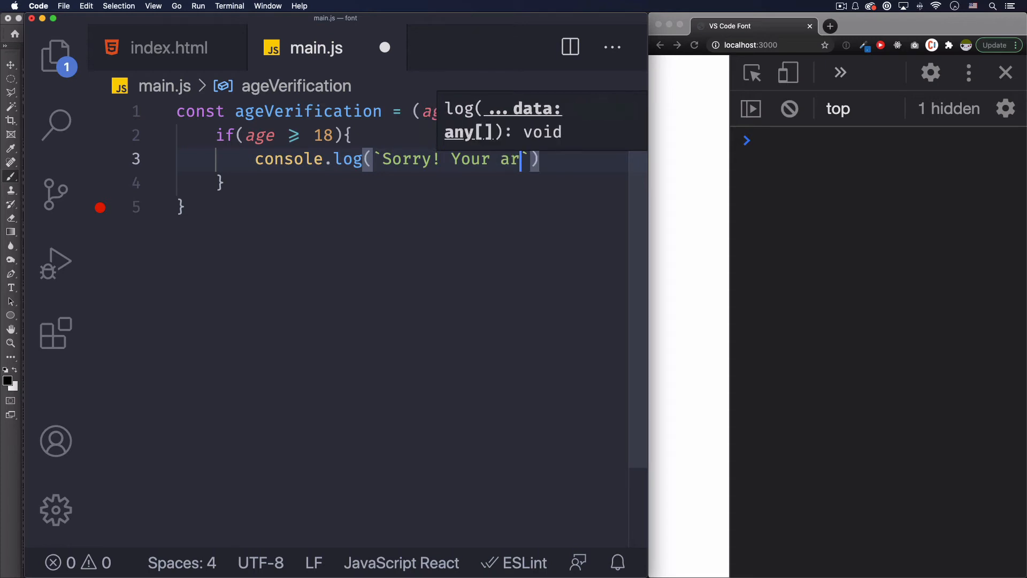
text(e)
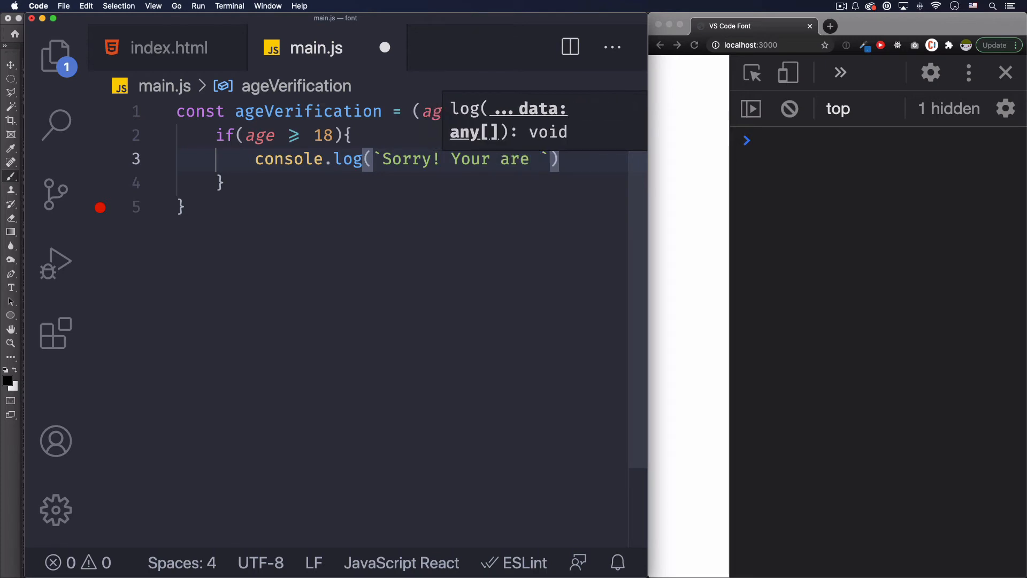
text($)
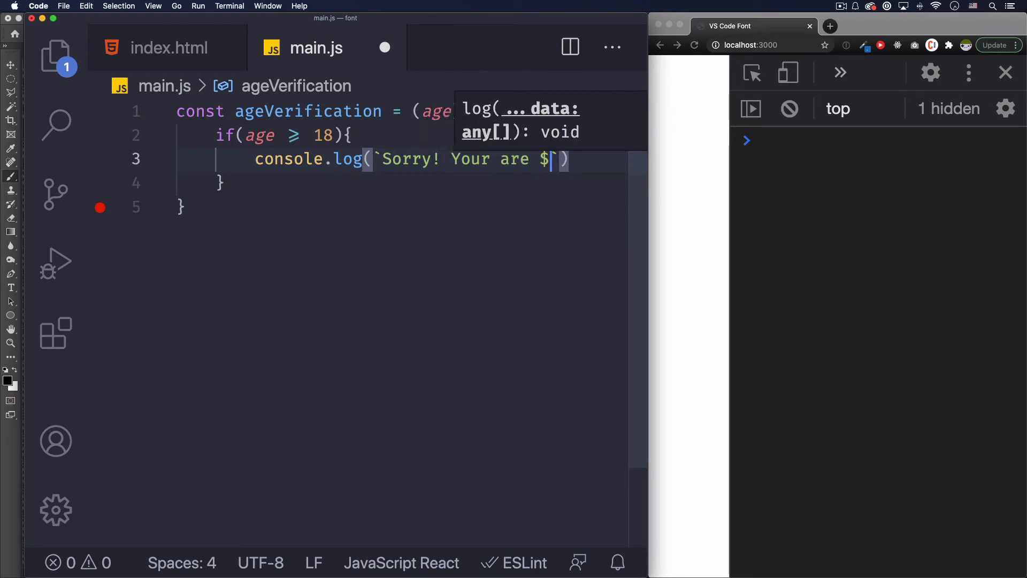
text({age)
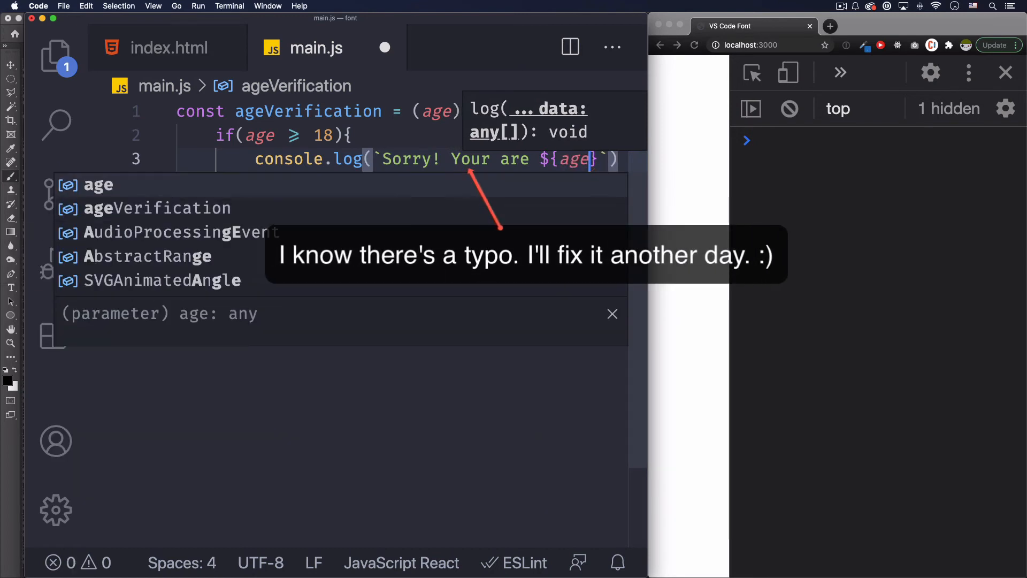
key(Escape)
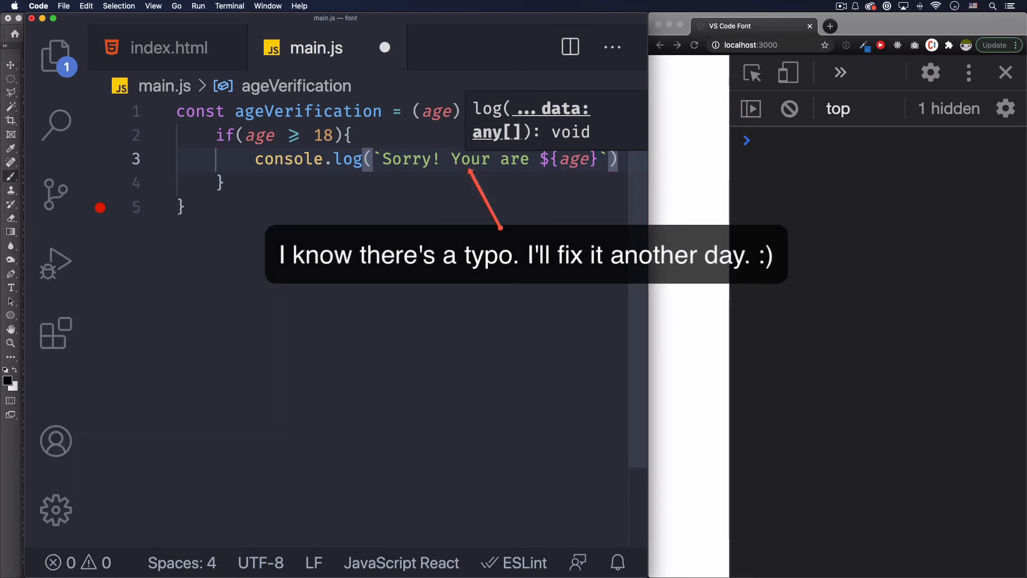
text(years old.)
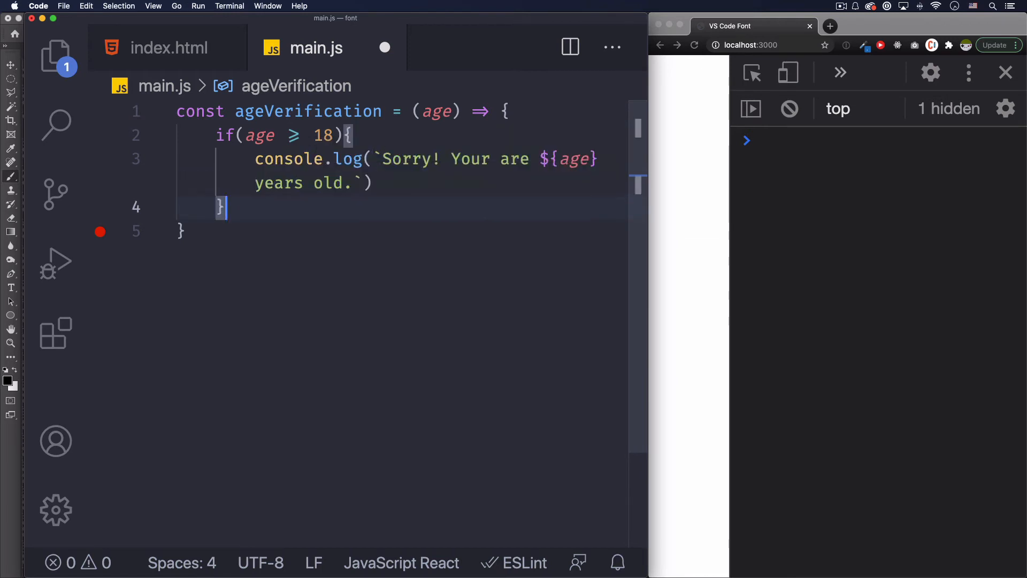
Add an else block that logs 'Welcome!'
text(else)
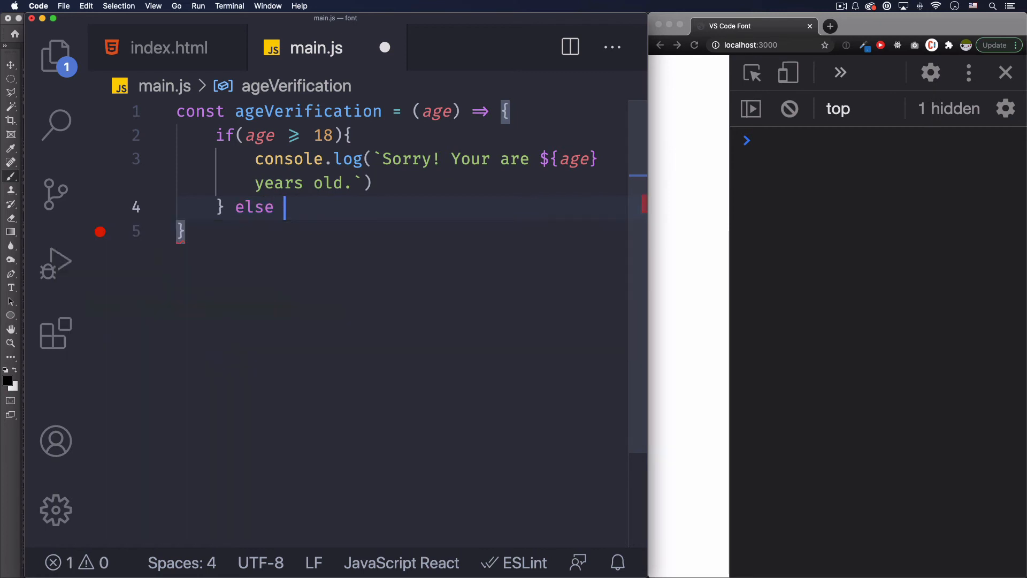
text({)
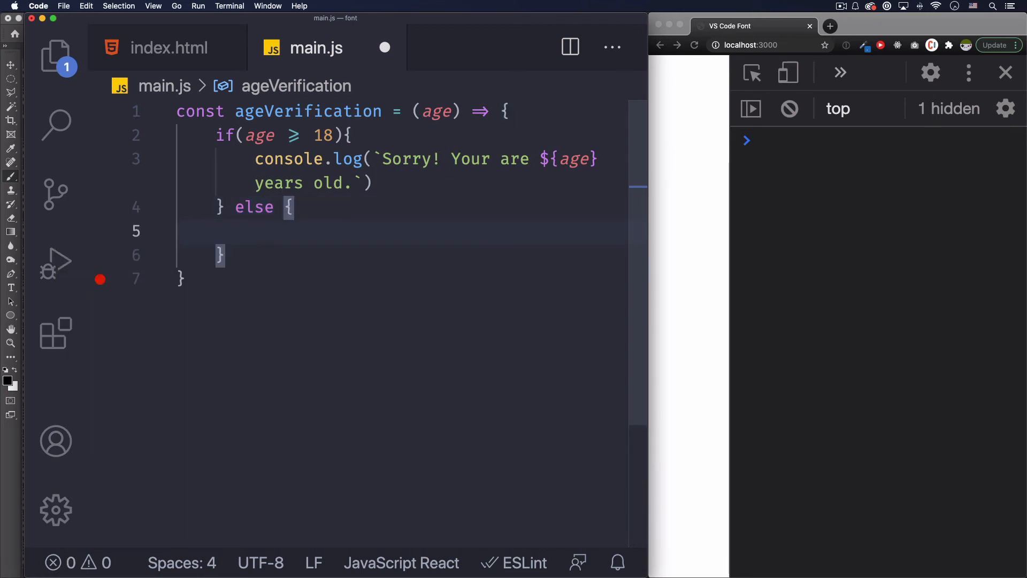
text(console.log(')
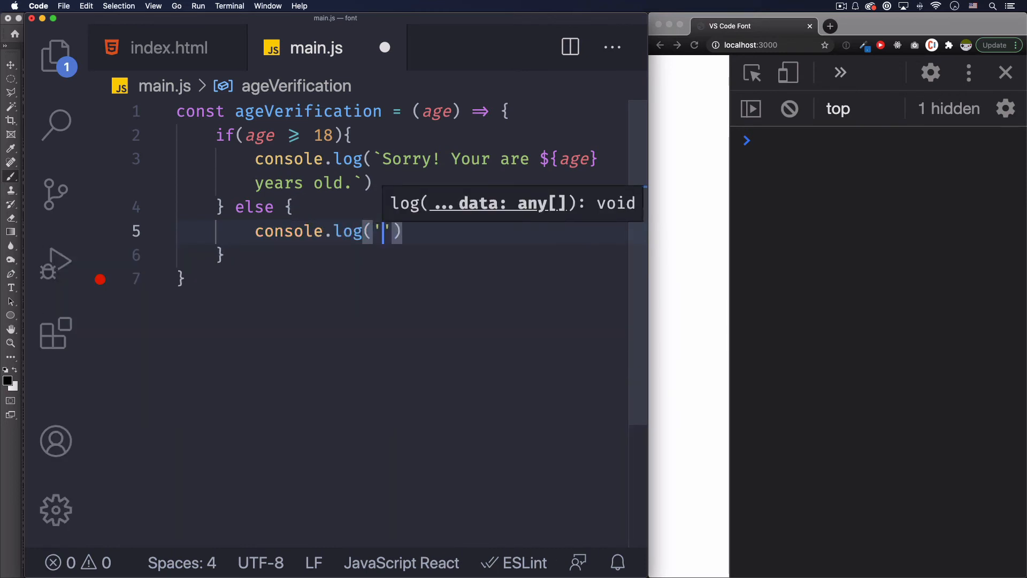
text(Wle)
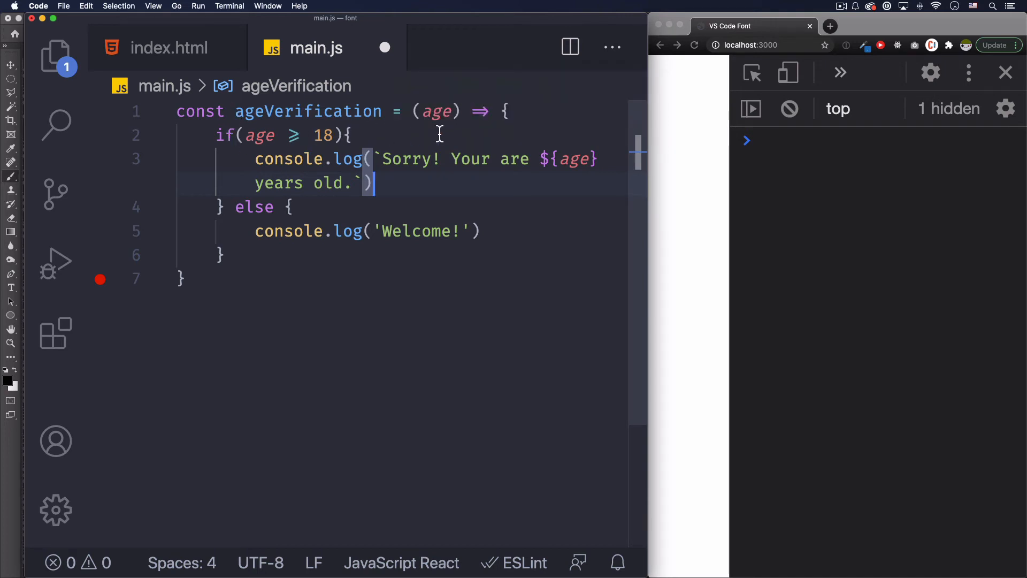
Move the caret below the ageVerification function to start the ageVerification() call
click(352, 135)
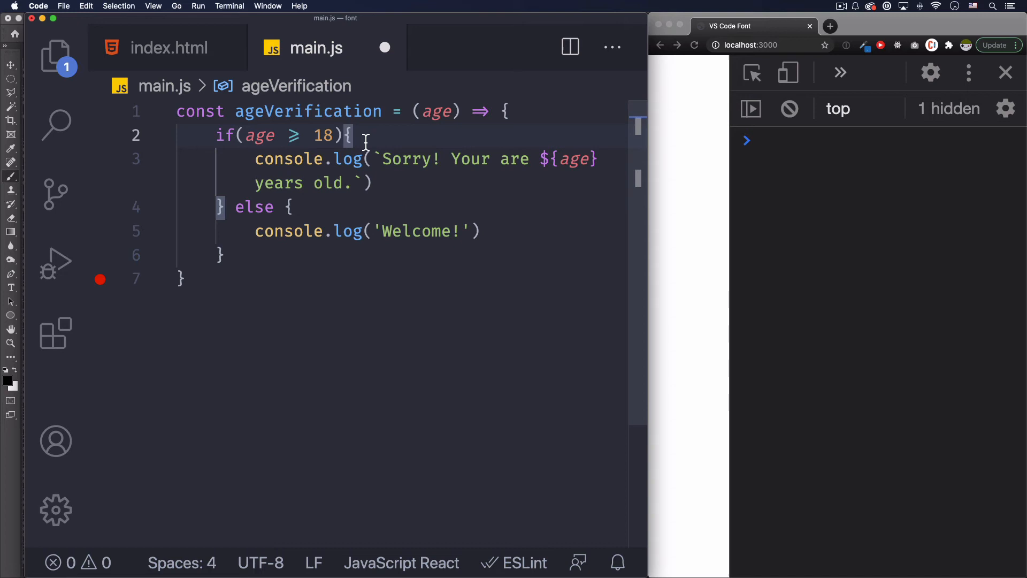
mouse_move(364, 141)
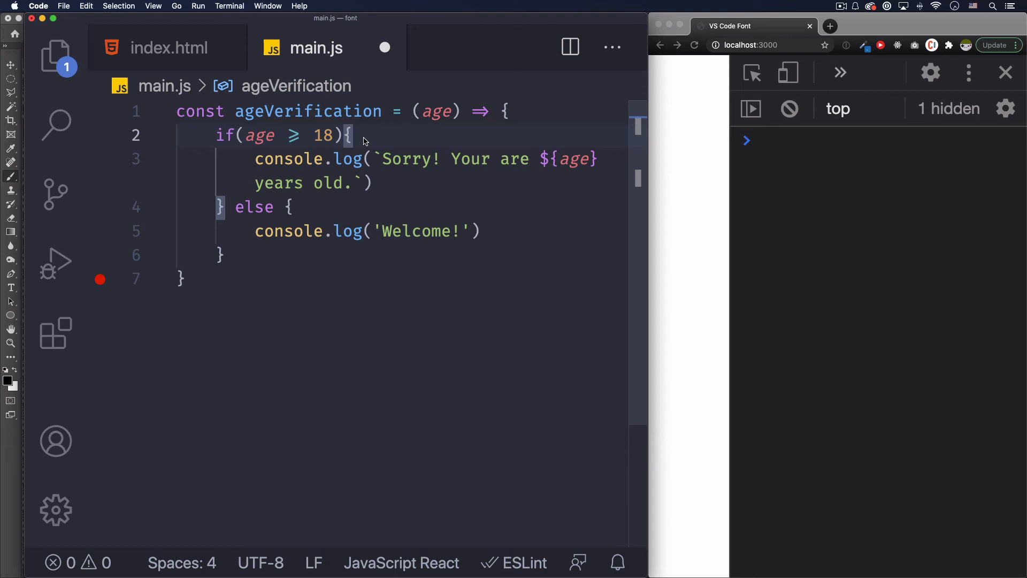
click(186, 279)
text(ageVerification()
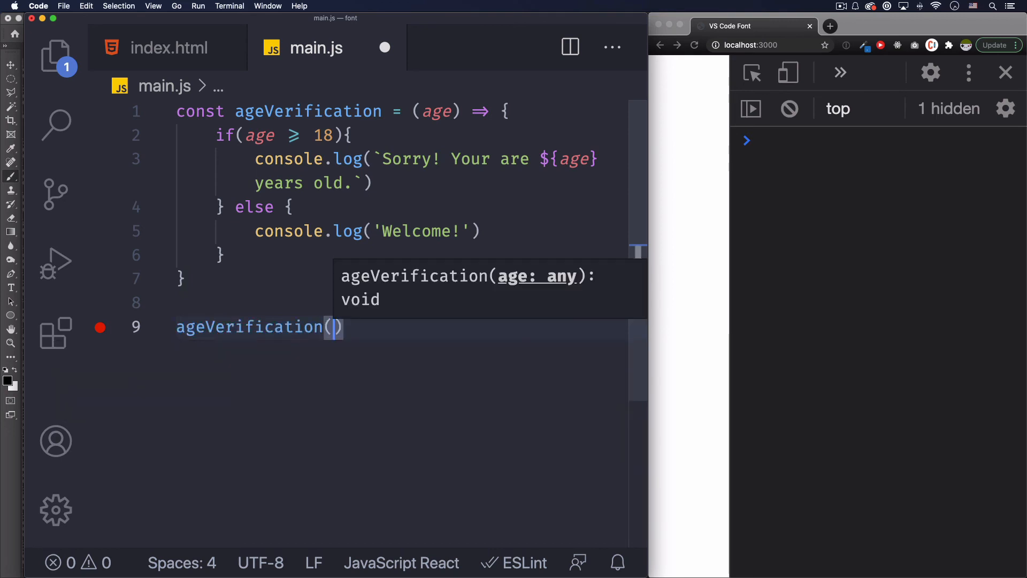
Pass 12 to ageVerification and confirm the browser console logs 'Welcome!'
text(12)
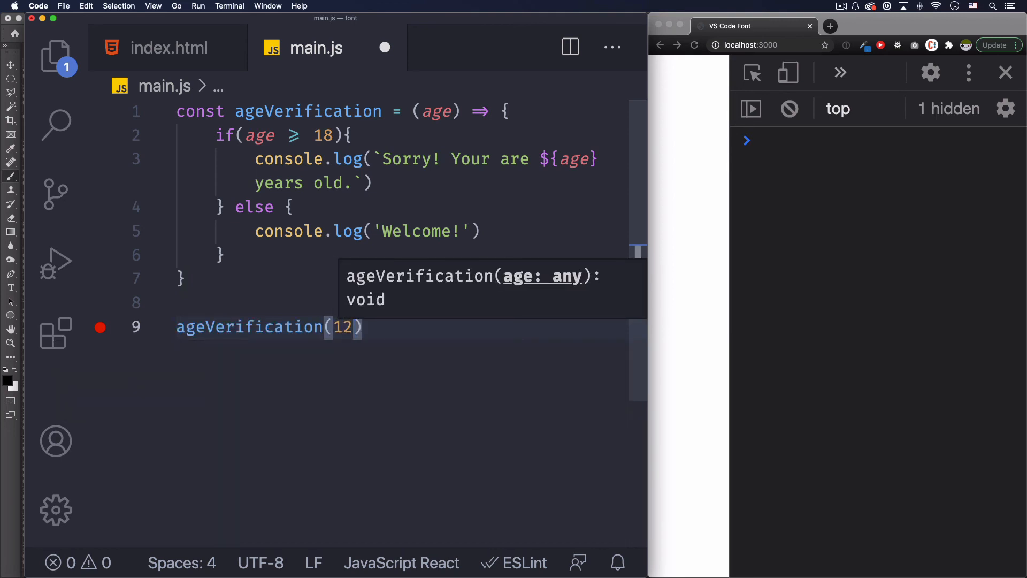
click(390, 328)
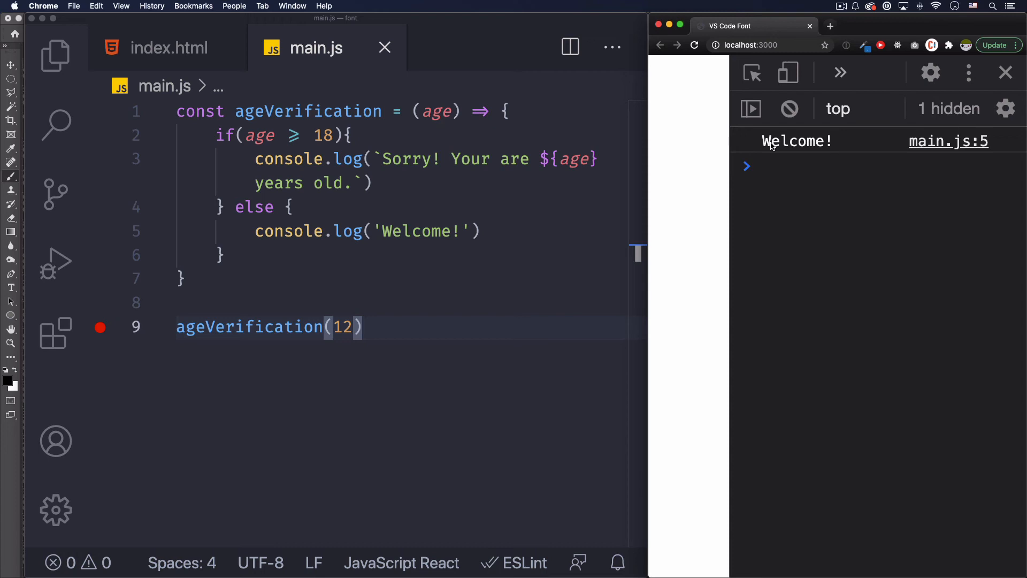
mouse_move(300, 146)
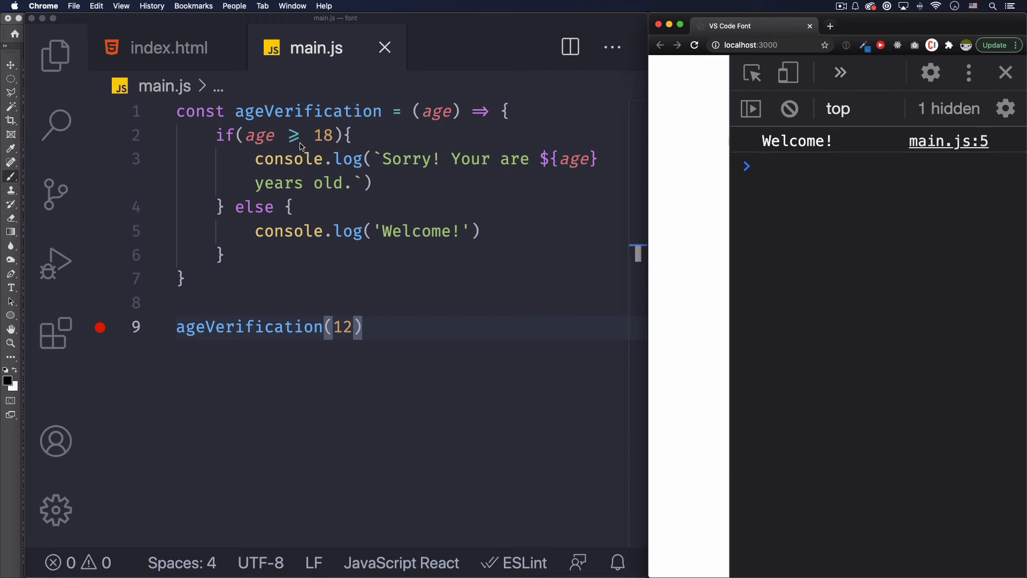
click(293, 135)
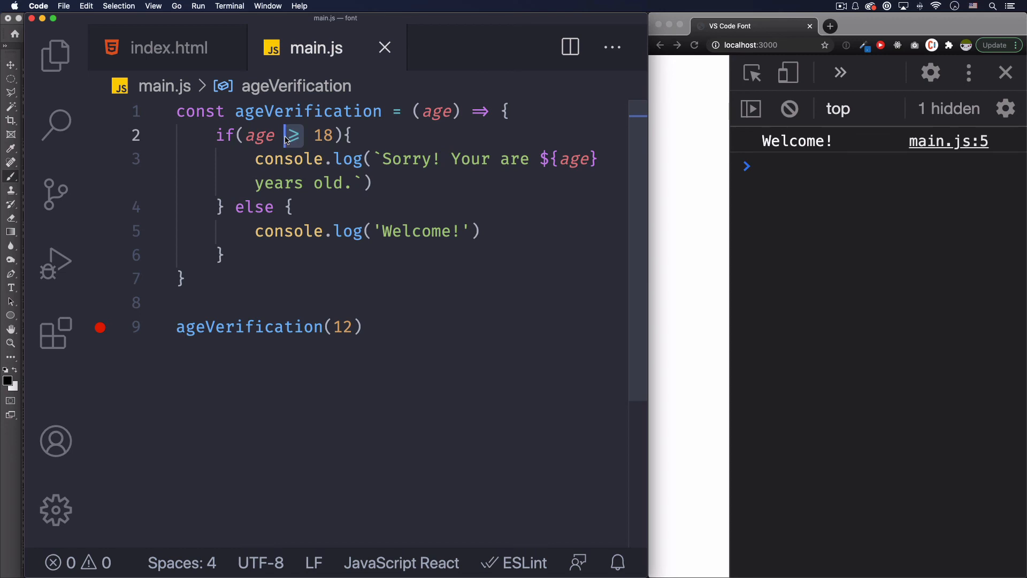
Change the condition to age <= 18 and the call argument to 18
text(<)
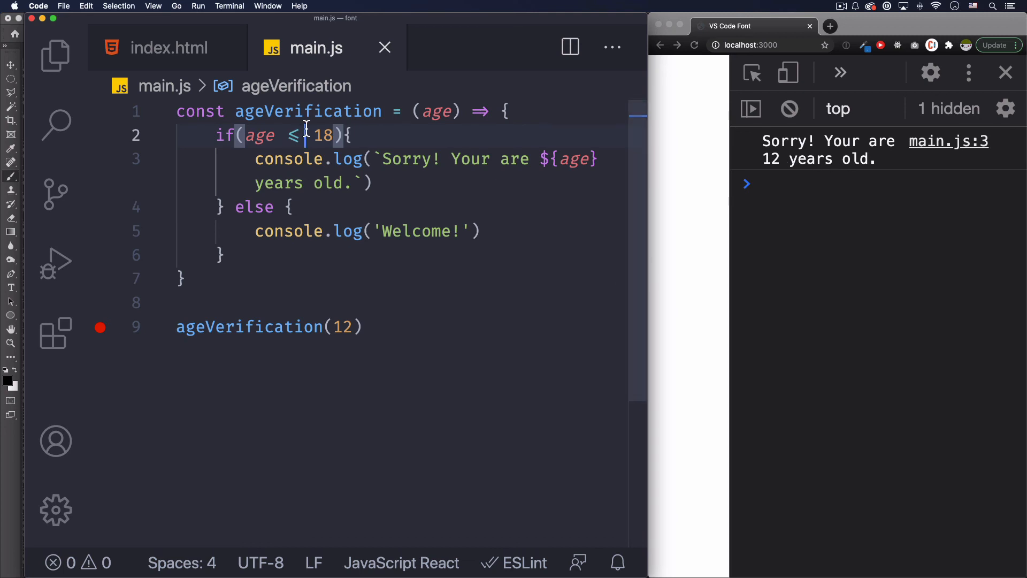
text(19)
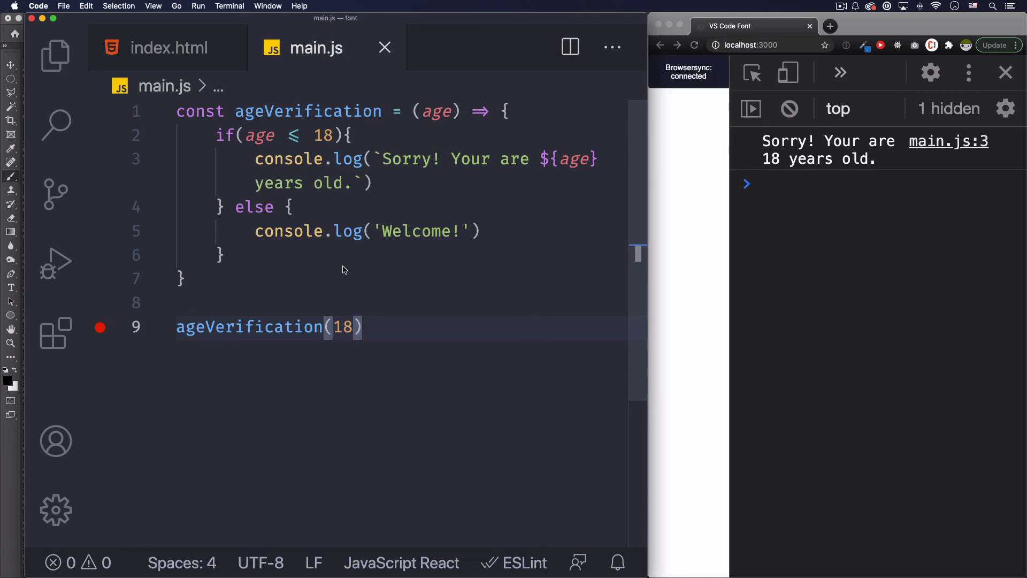
mouse_move(368, 327)
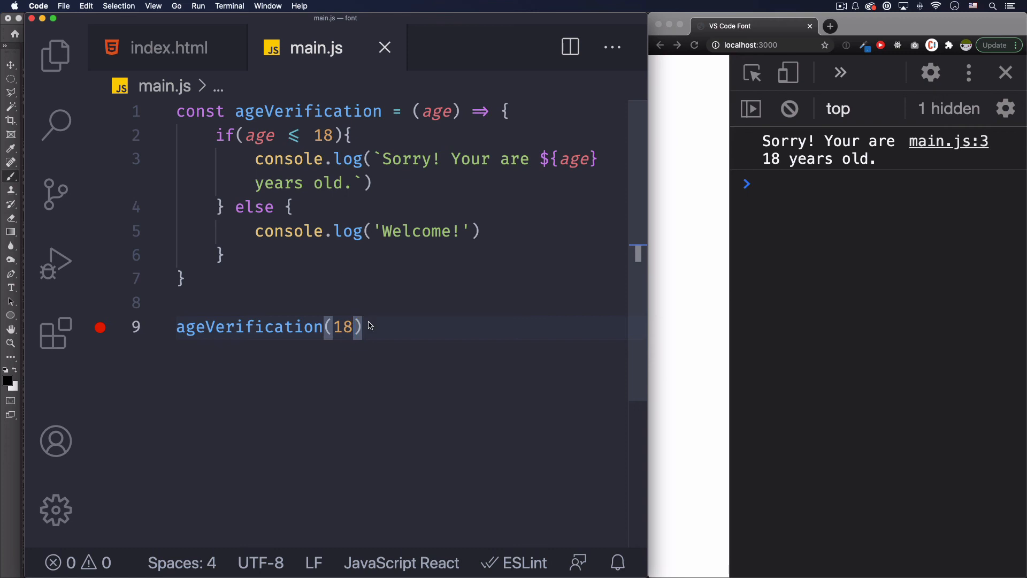
mouse_move(286, 135)
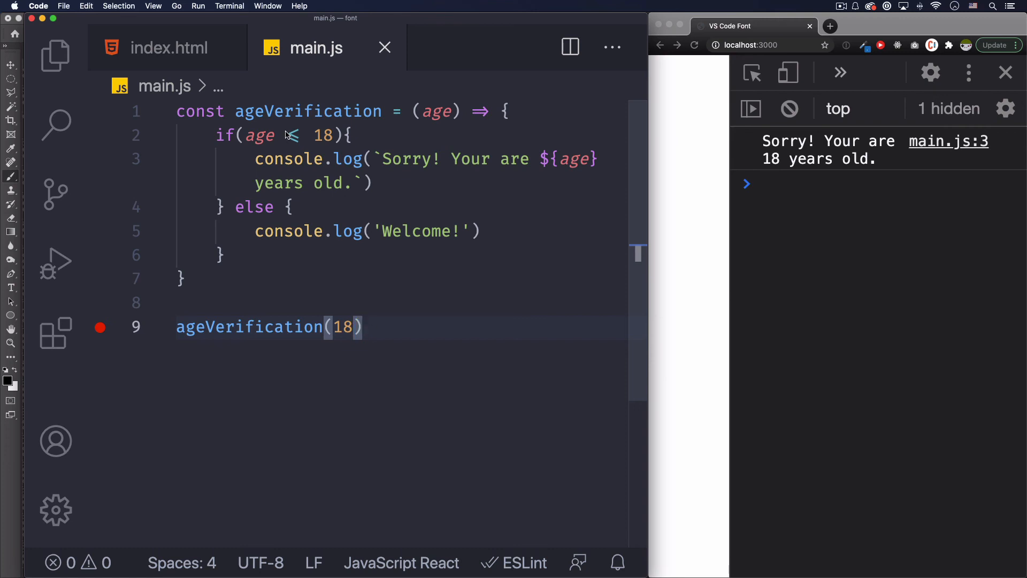
text(<<)
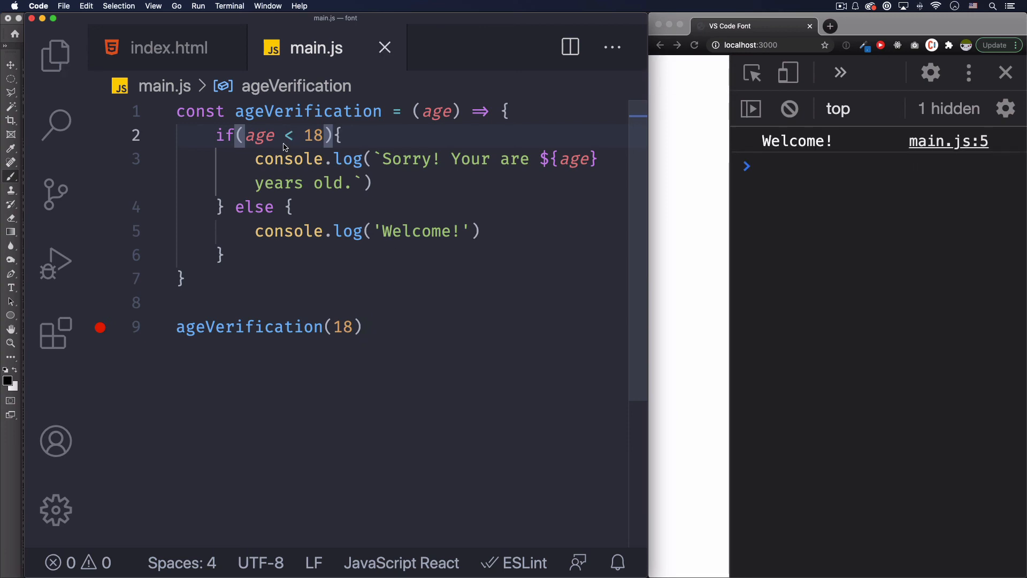
key(Backspace)
text(=)
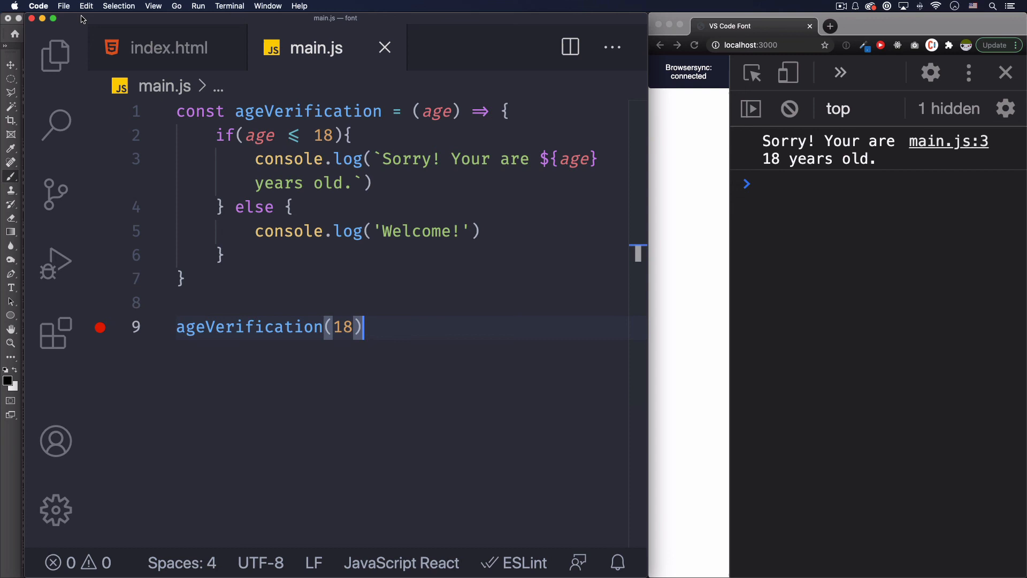
Reopen settings.json from Preferences and set editor.fontLigatures to false
click(38, 6)
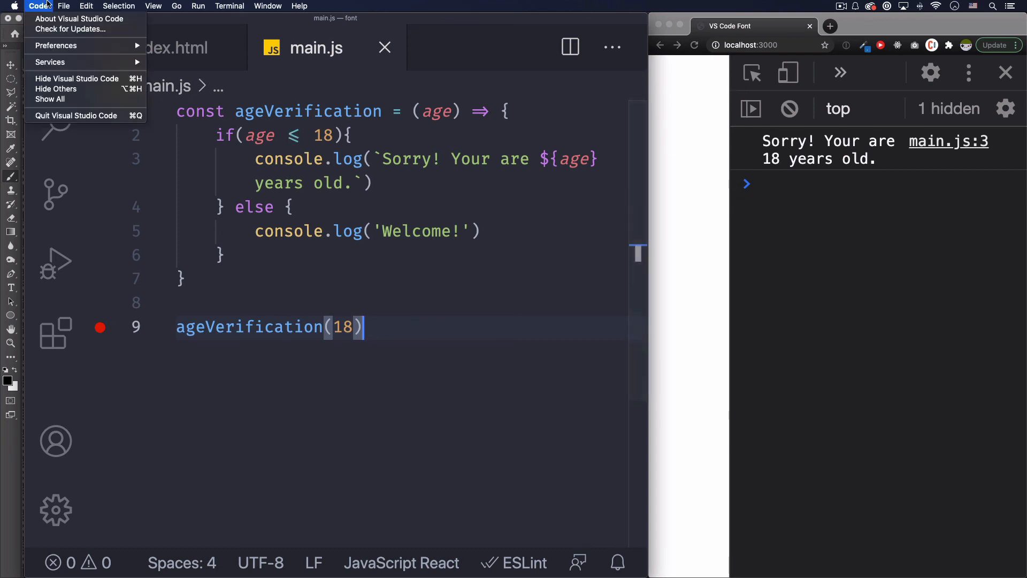
mouse_move(77, 57)
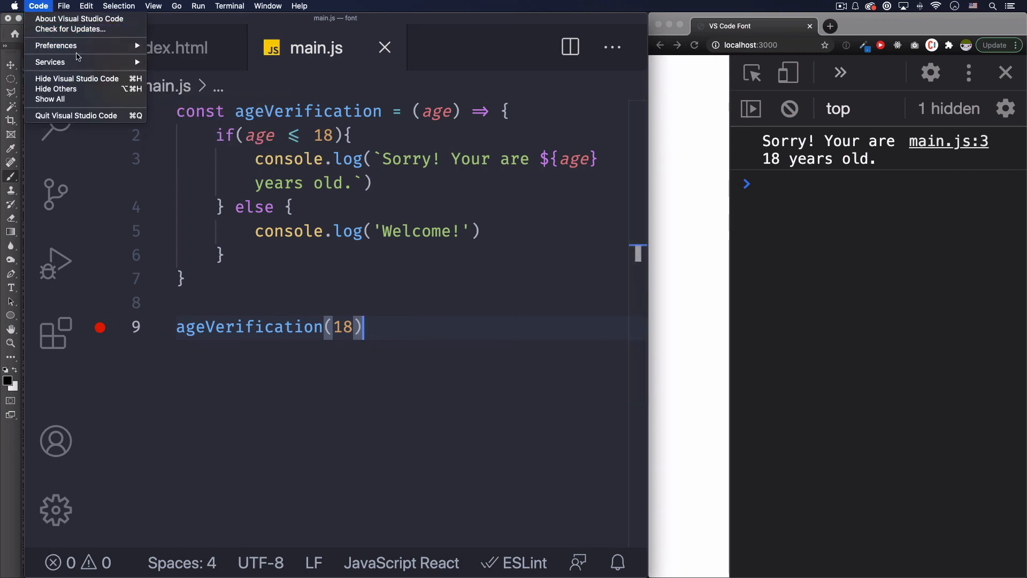
click(57, 44)
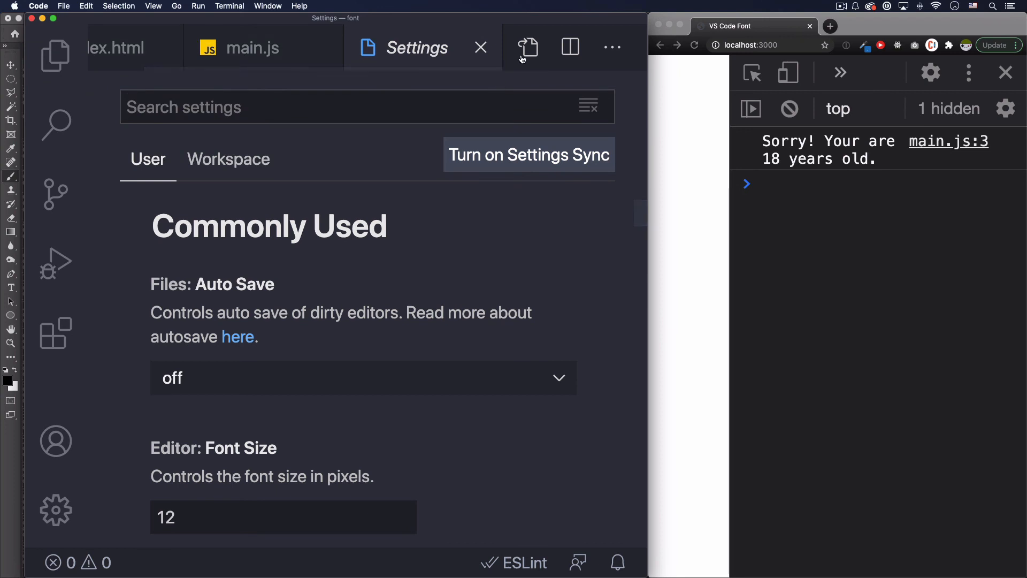
click(527, 47)
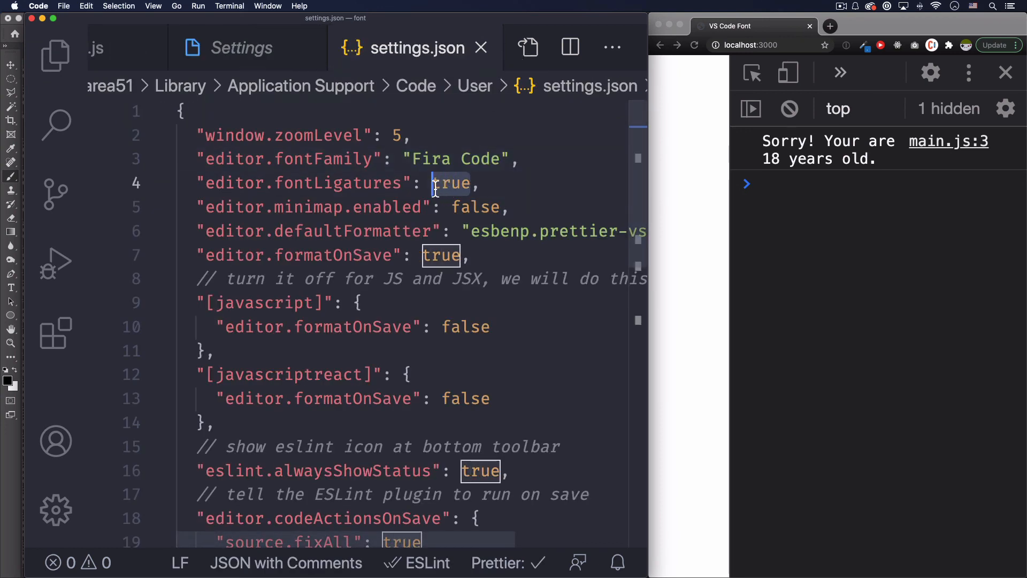
text(false)
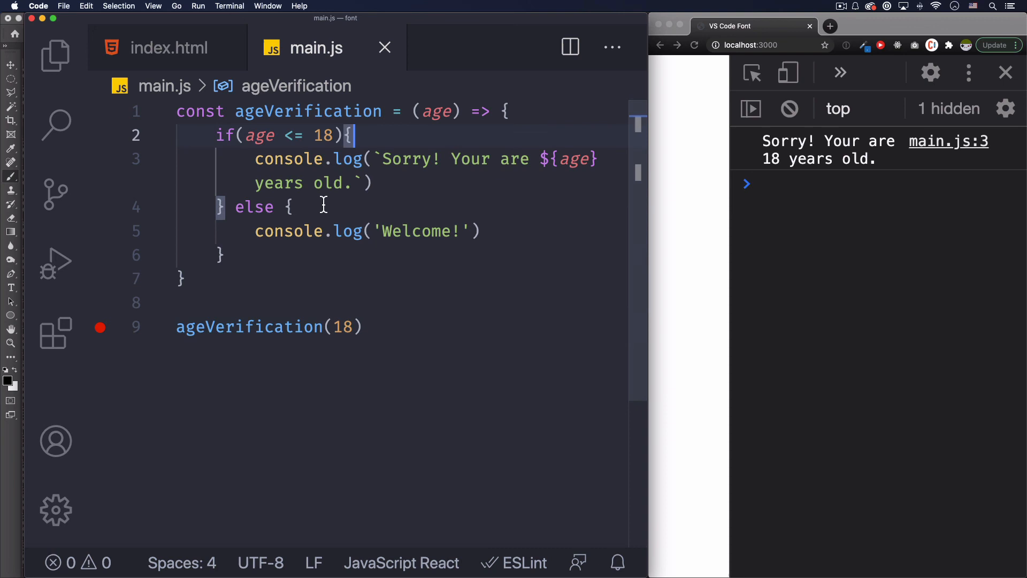
mouse_move(301, 196)
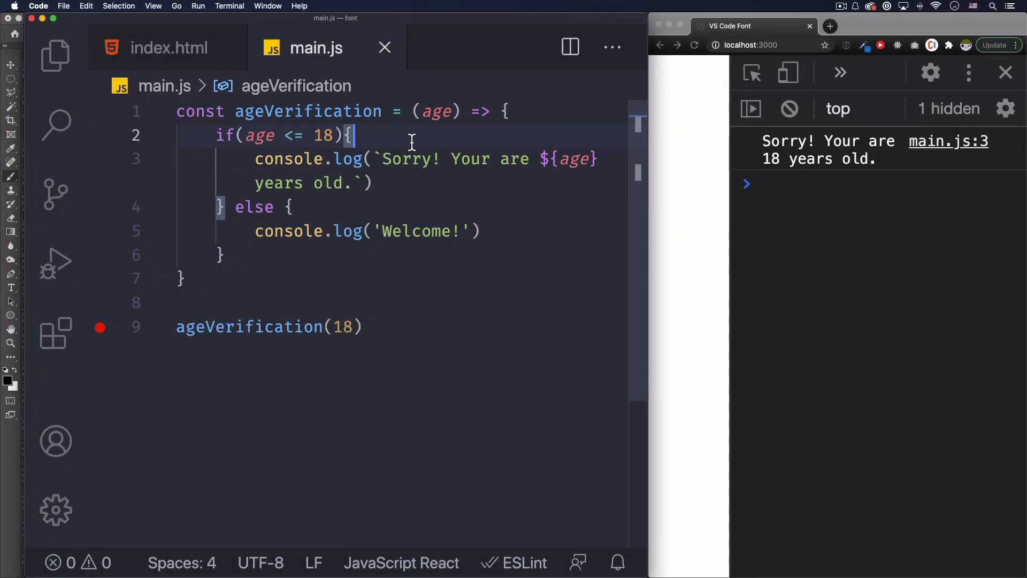
mouse_move(411, 141)
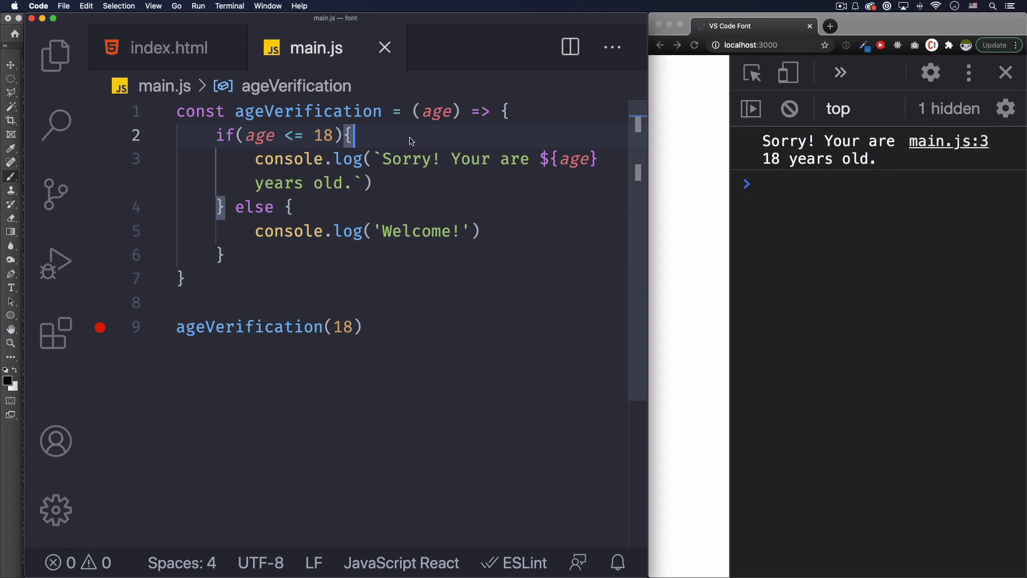
mouse_move(301, 259)
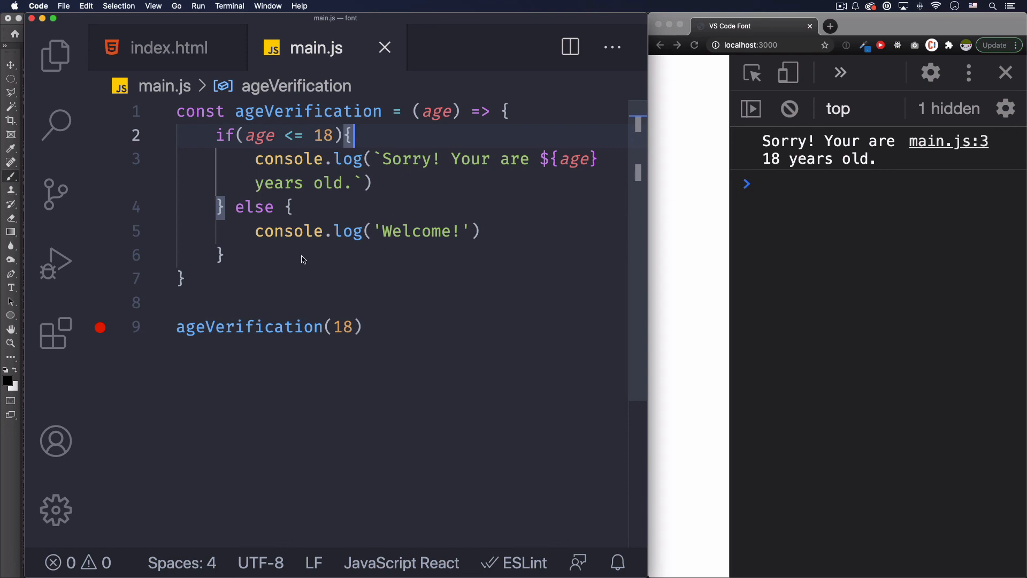